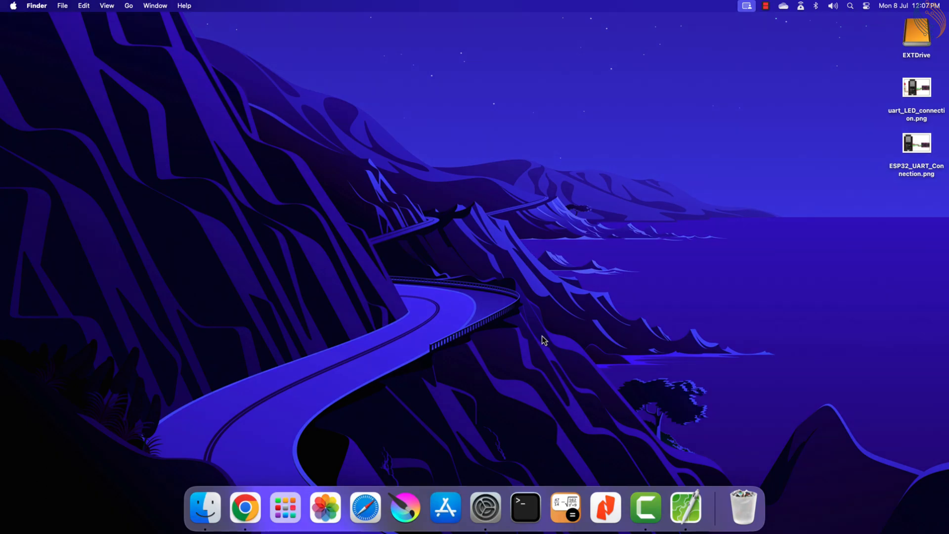
# - Launch Espressif-IDE from Launchpad into its empty ESP32 workspace
pyautogui.click(285, 507)
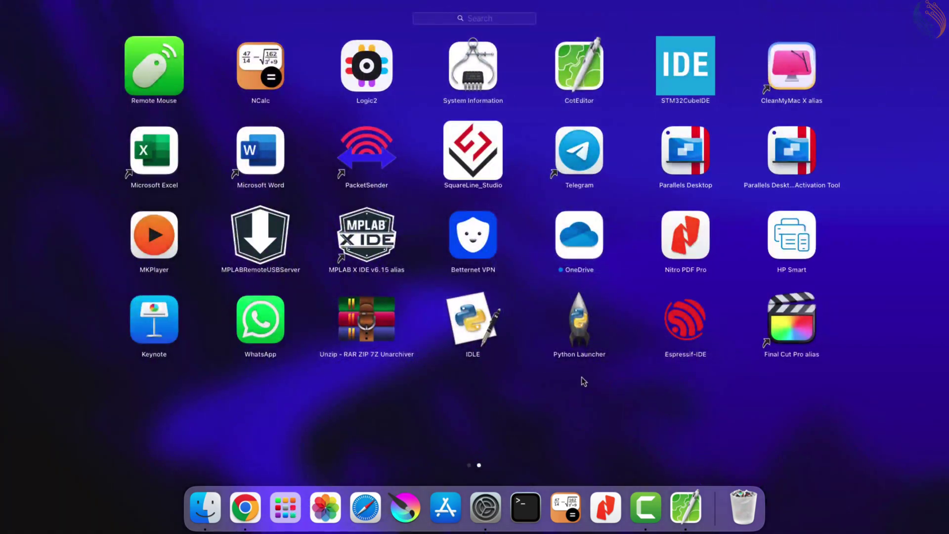
pyautogui.click(685, 319)
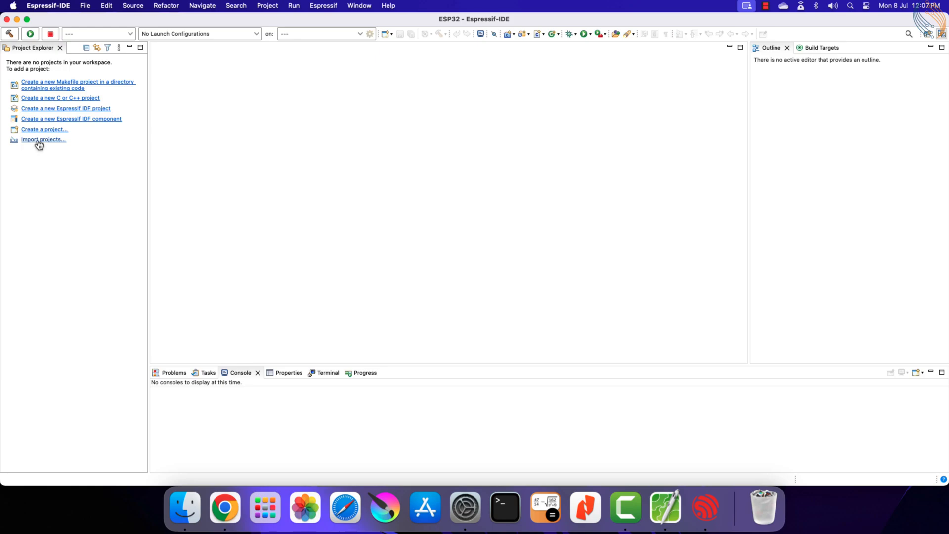
# - Import the existing IDF project from the UART_PART_1 folder into the workspace
pyautogui.click(42, 139)
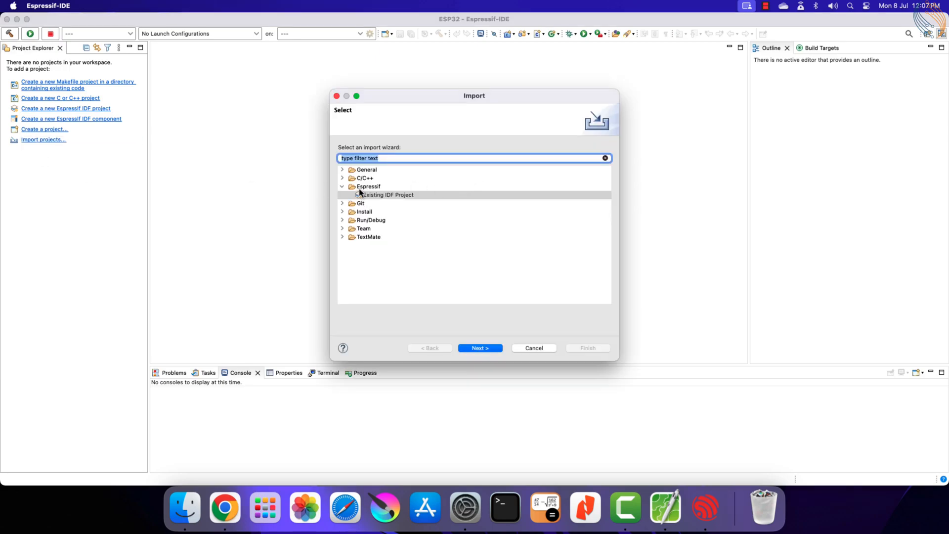
pyautogui.click(479, 347)
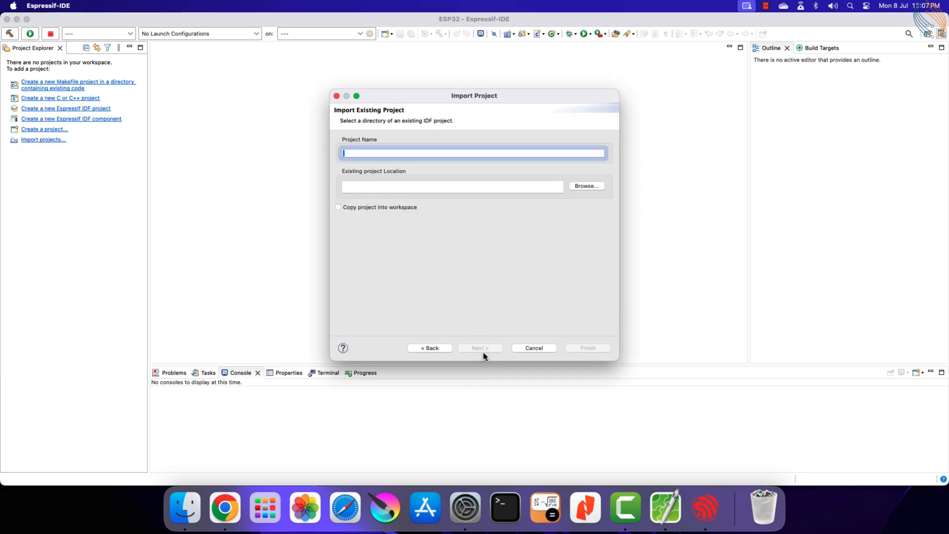
pyautogui.click(584, 186)
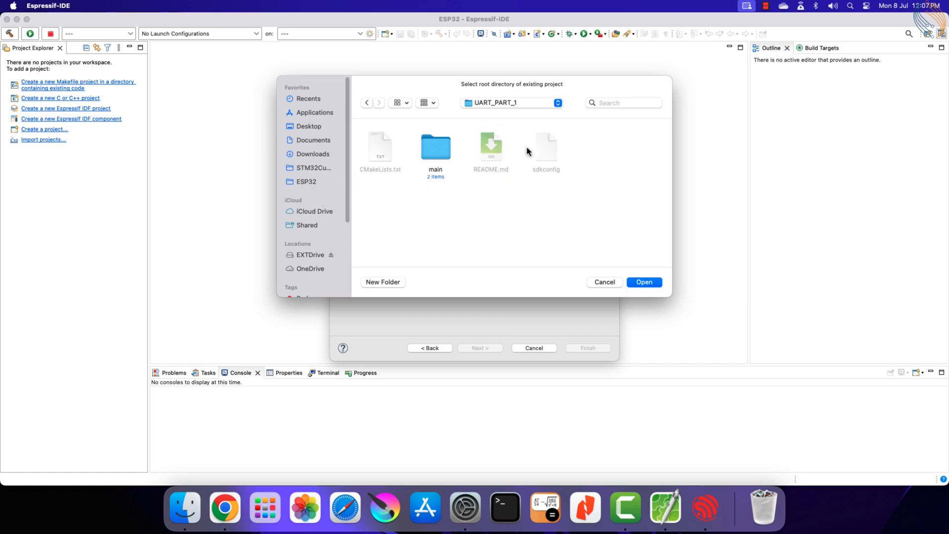
pyautogui.click(644, 282)
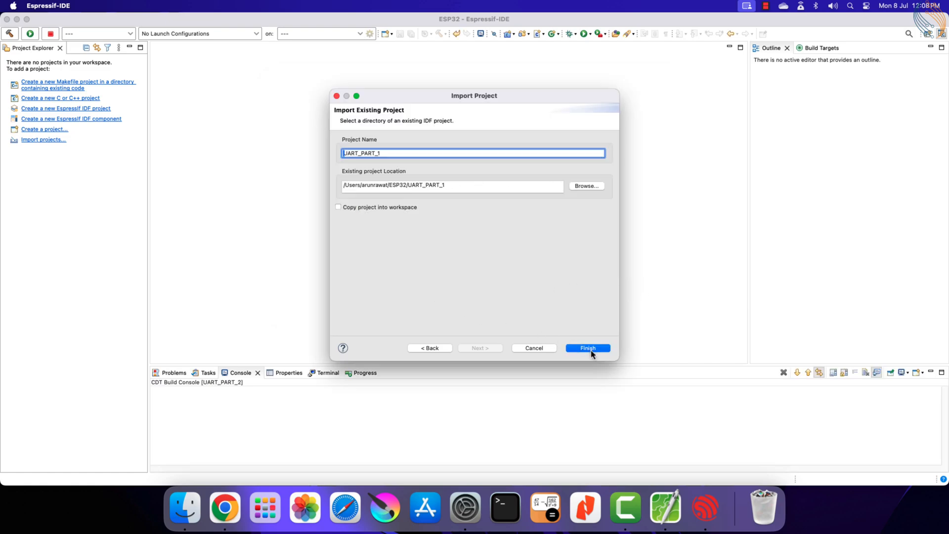
pyautogui.click(586, 347)
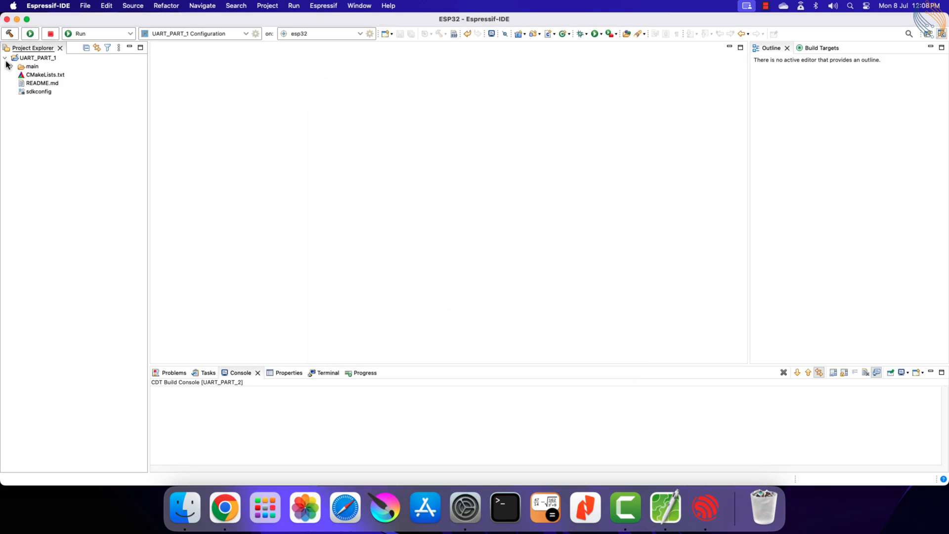
# - Open uart_async_rxtxtasks_main.c and rename the project to UART_PART_2
pyautogui.doubleClick(69, 74)
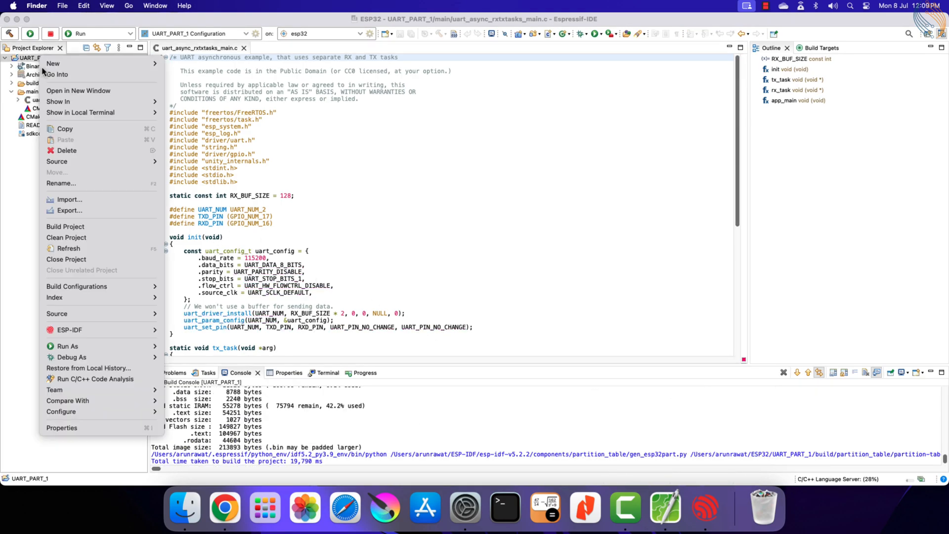
pyautogui.click(61, 183)
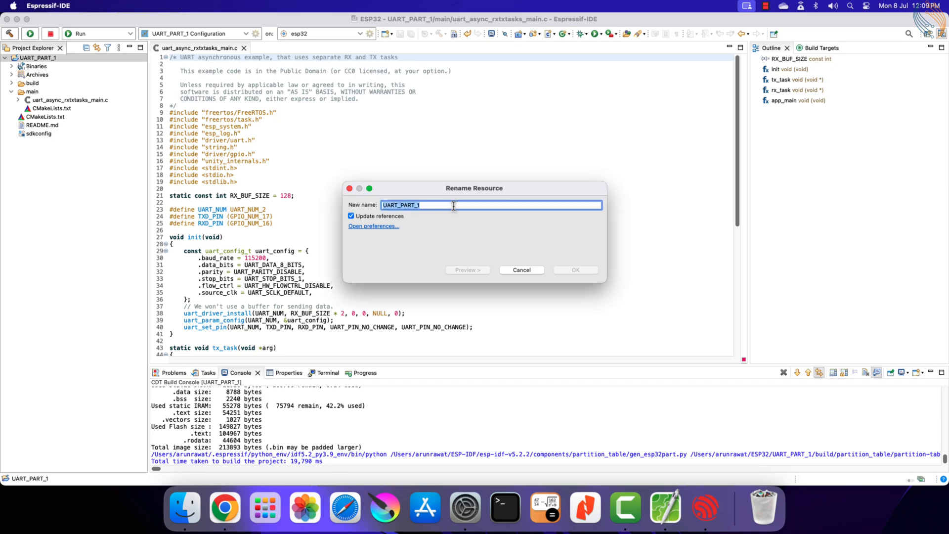
pyautogui.write('2')
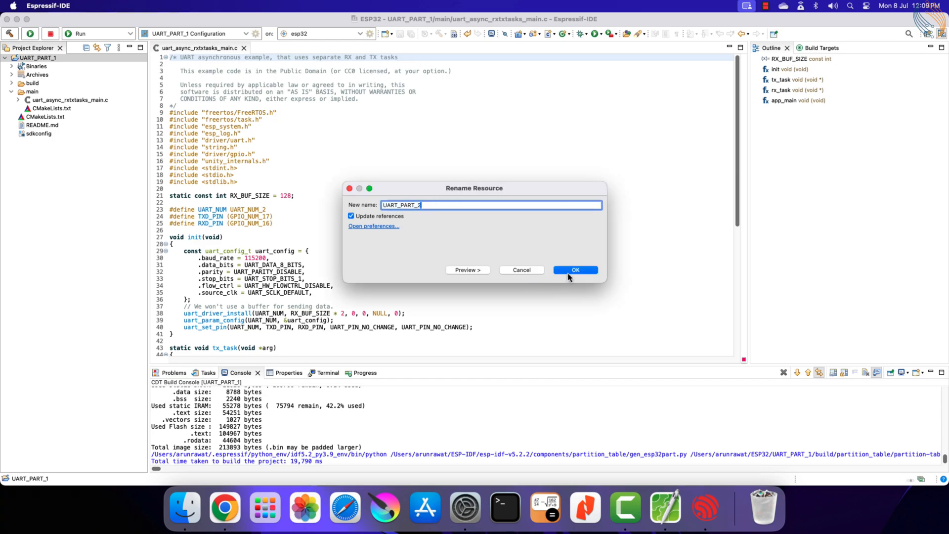
pyautogui.click(573, 269)
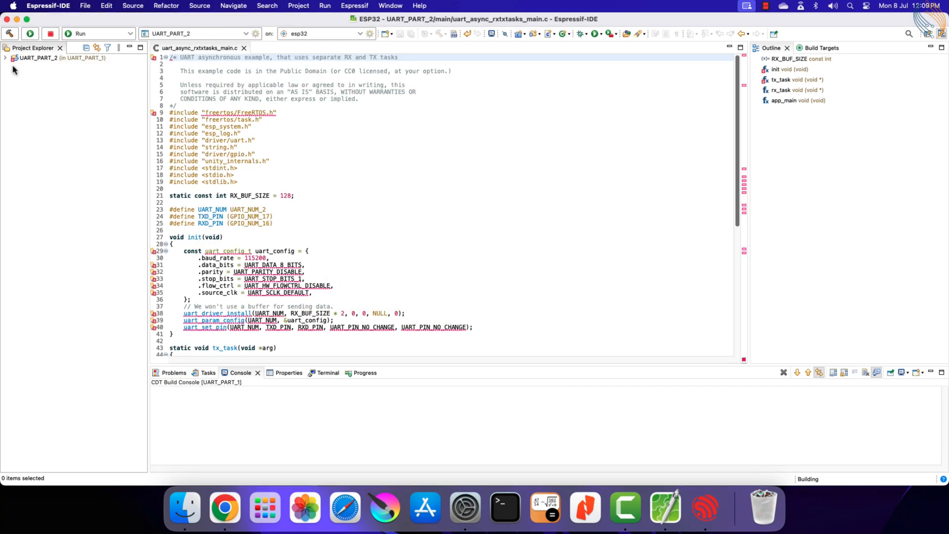
pyautogui.click(6, 57)
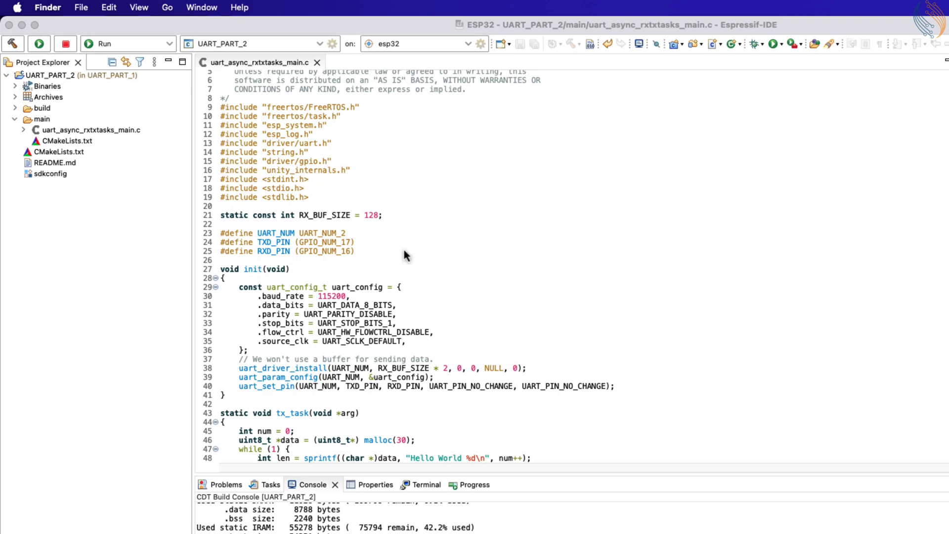
# - Scroll to tx_task and change its data buffer from malloc(30) to malloc(100)
pyautogui.scroll(-3)
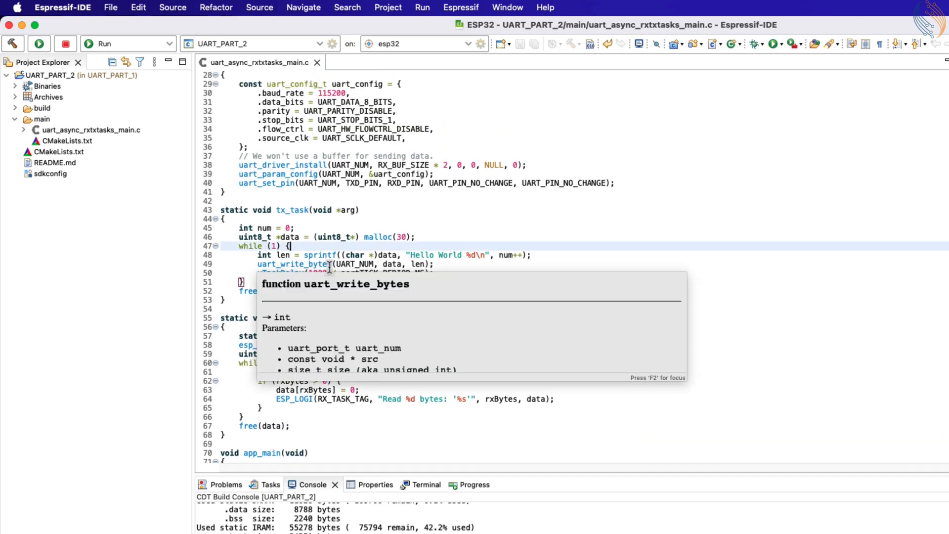
pyautogui.moveTo(342, 273)
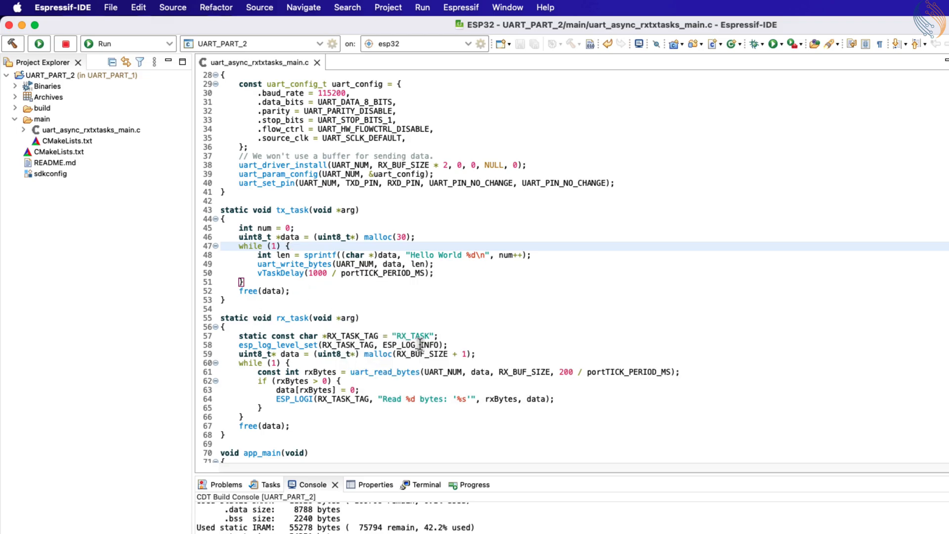
pyautogui.moveTo(354, 303)
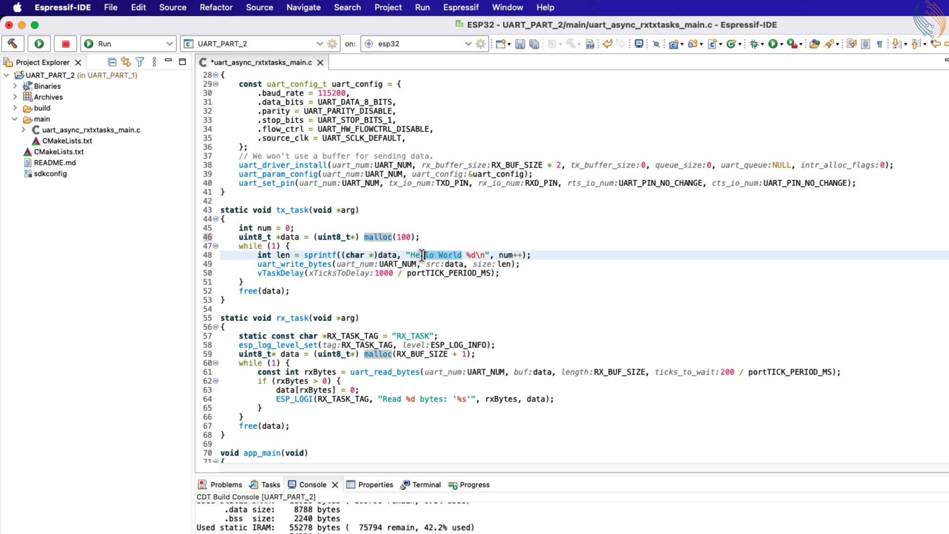
# - Make tx_task's sprintf format "Data Received is" using a new global RxData buffer
pyautogui.write('Data Received')
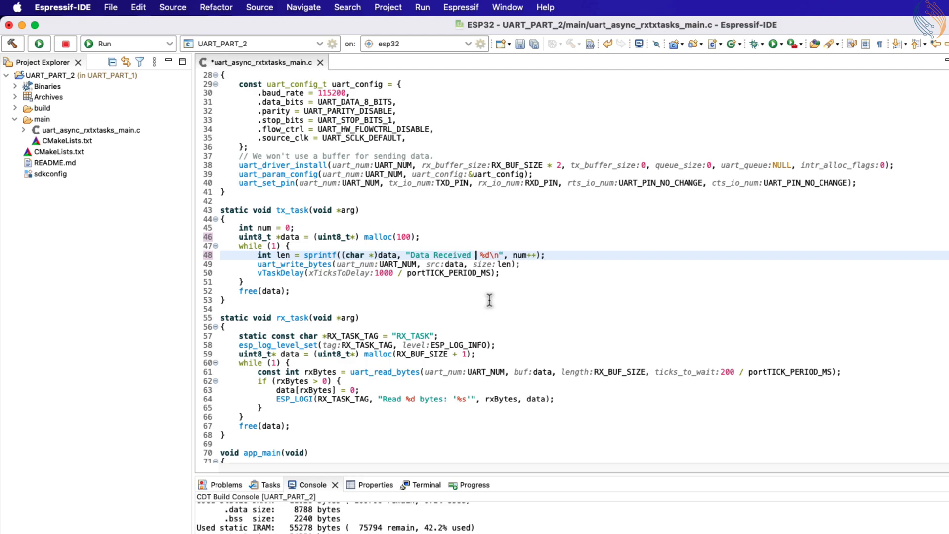
pyautogui.write('is \\"')
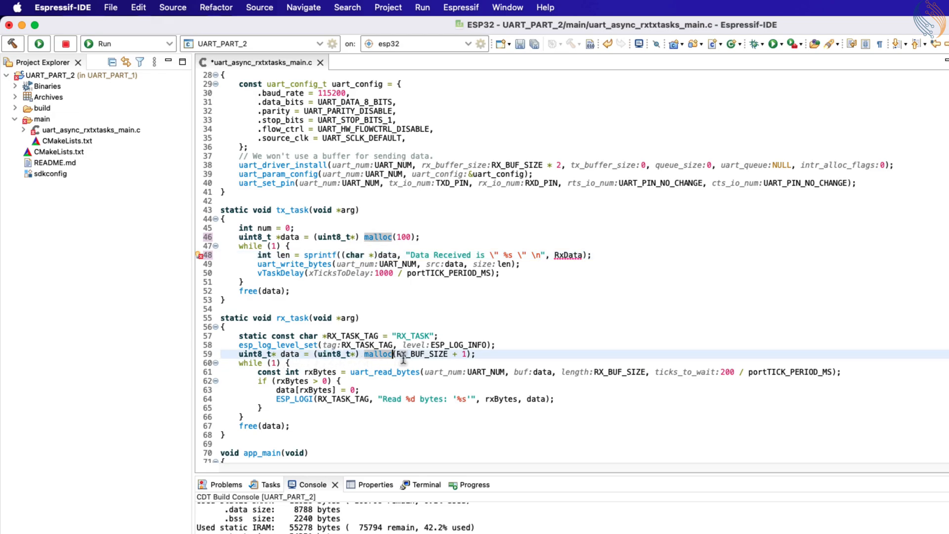
pyautogui.scroll(3)
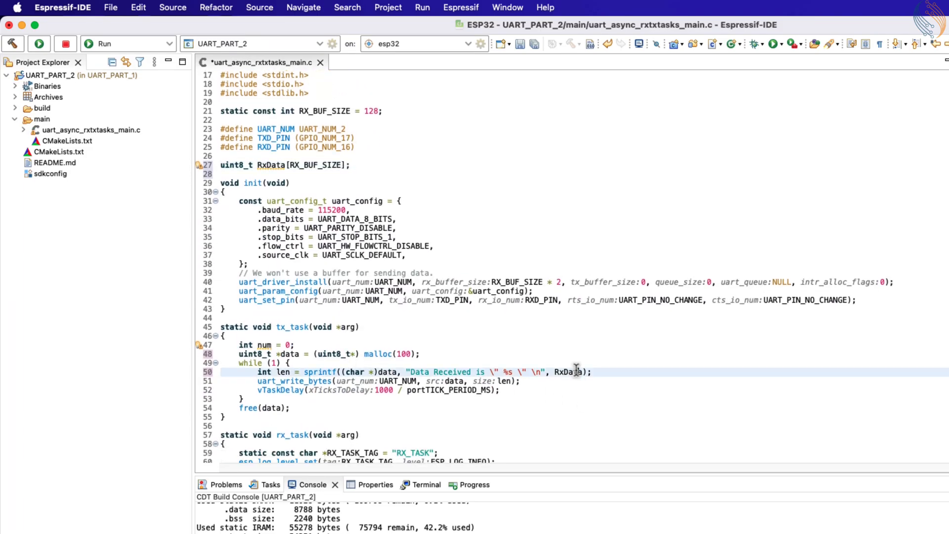
pyautogui.scroll(3)
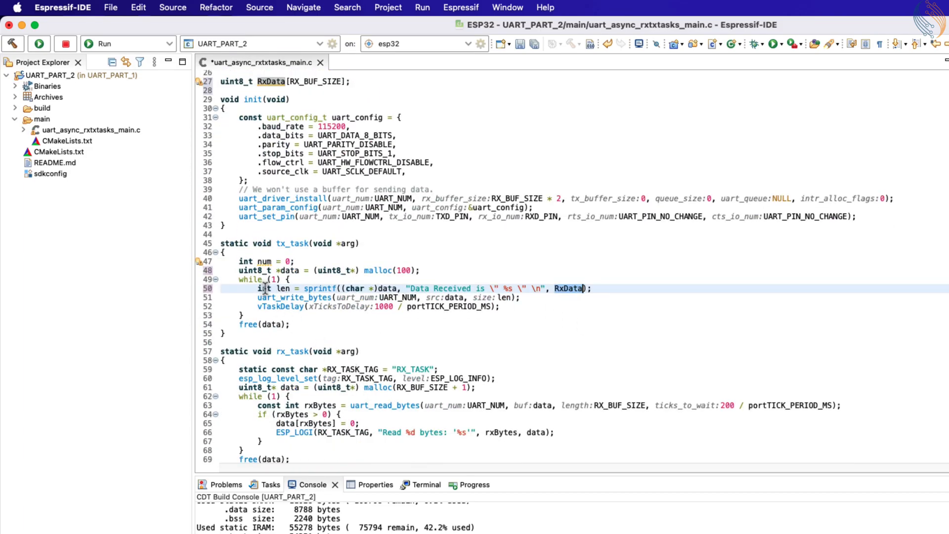
# - Delete the one-second vTaskDelay line from tx_task's loop
pyautogui.click(418, 298)
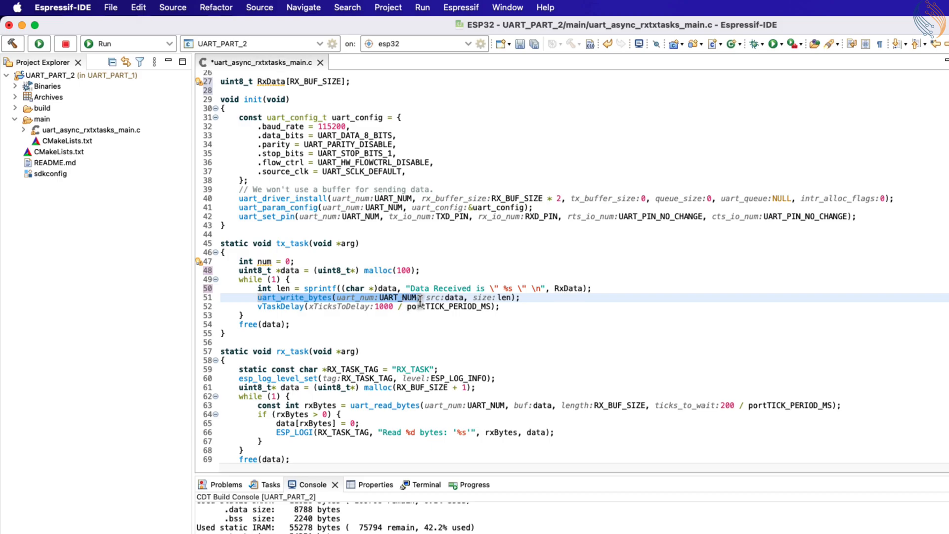
pyautogui.click(521, 298)
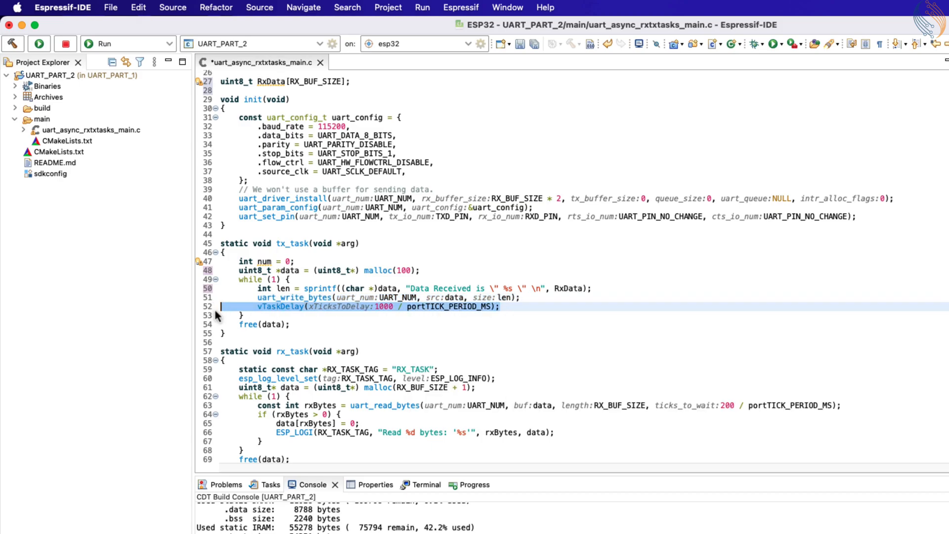
pyautogui.press('Delete')
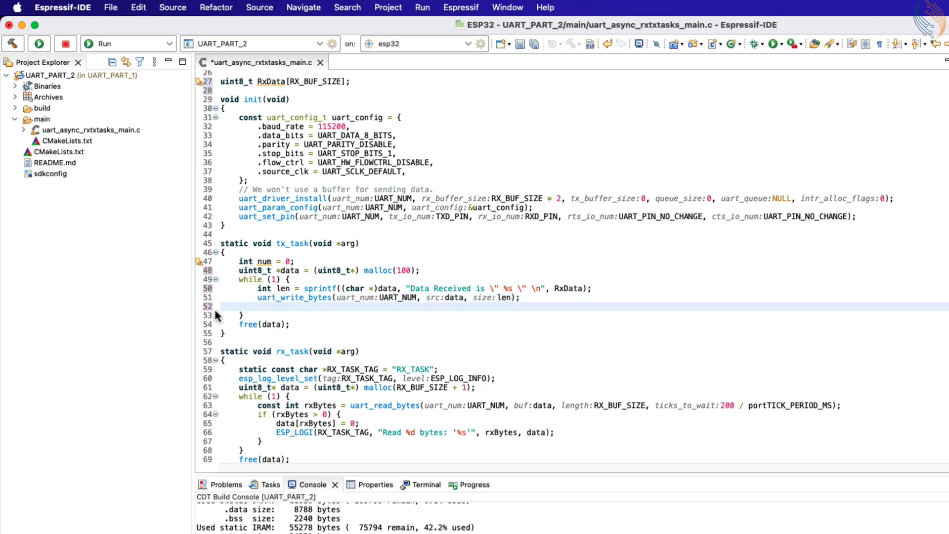
# - Add vTaskSuspend(NULL) in tx_task's loop and remove the unused int num counter
pyautogui.write('vTasks')
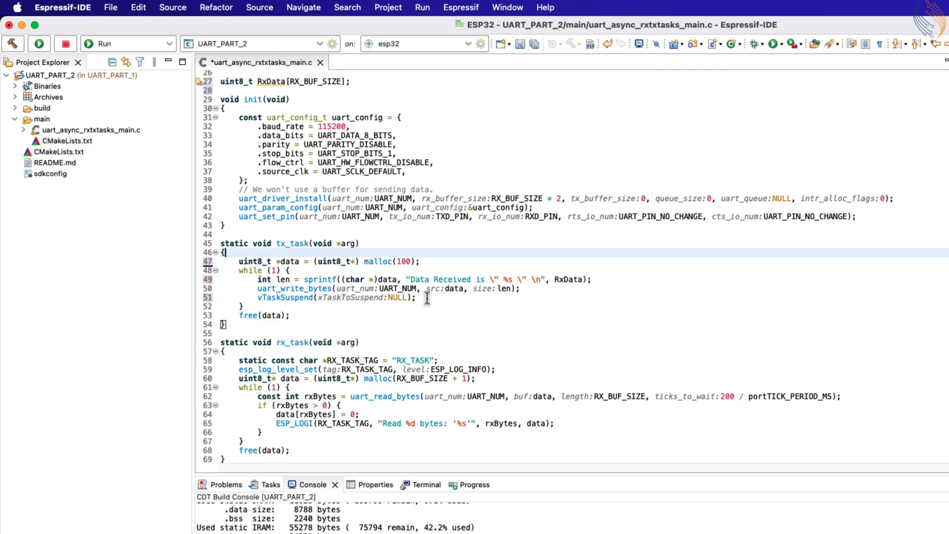
pyautogui.moveTo(285, 298)
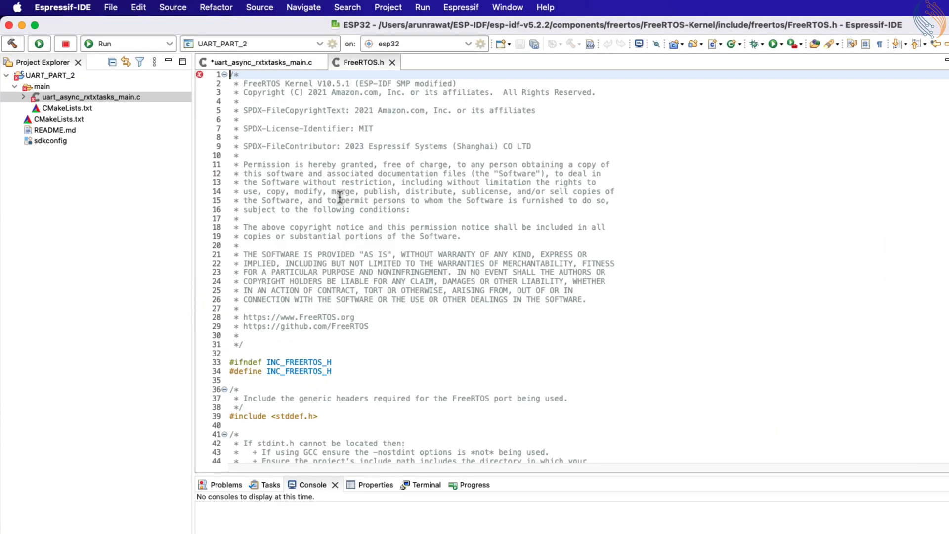
# - Change INCLUDE_vTaskSuspend from 0 to 1 in FreeRTOS.h and close the header
pyautogui.scroll(-3)
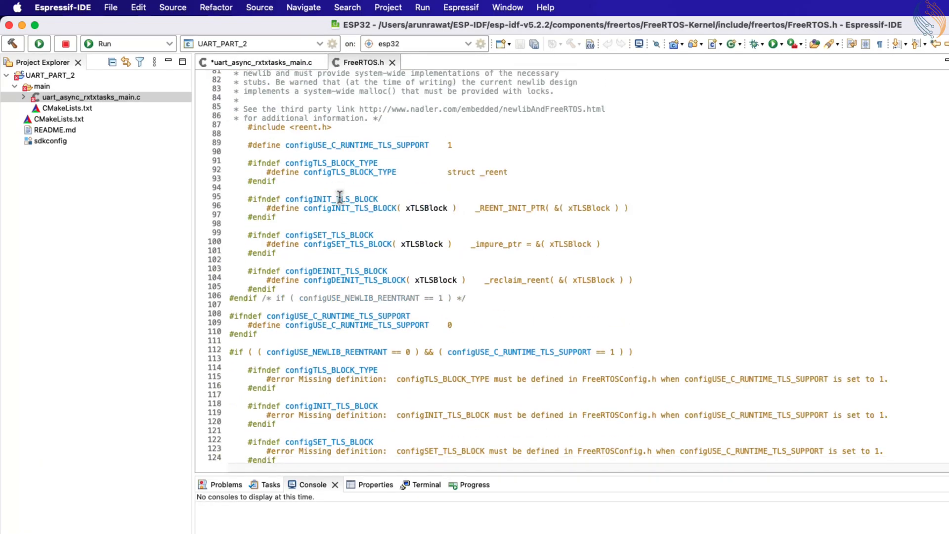
pyautogui.scroll(-3)
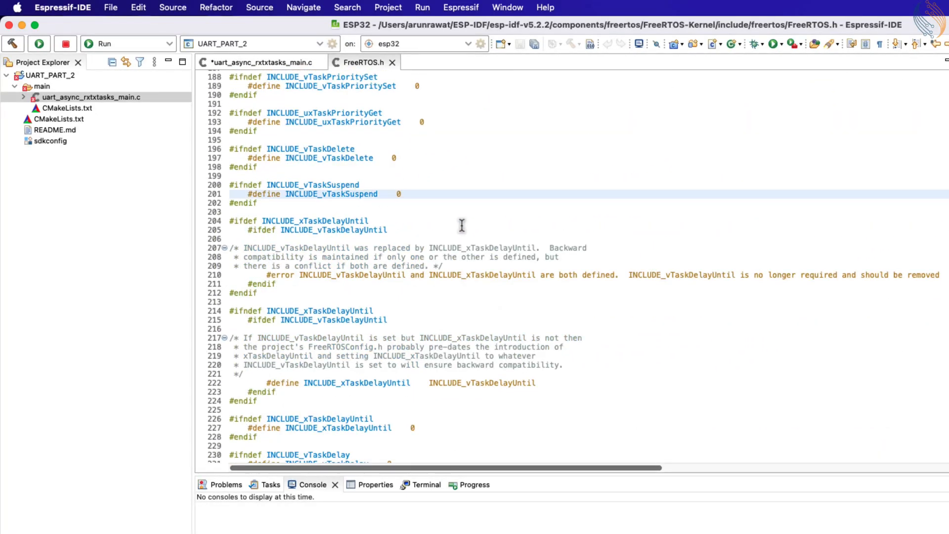
pyautogui.write('1')
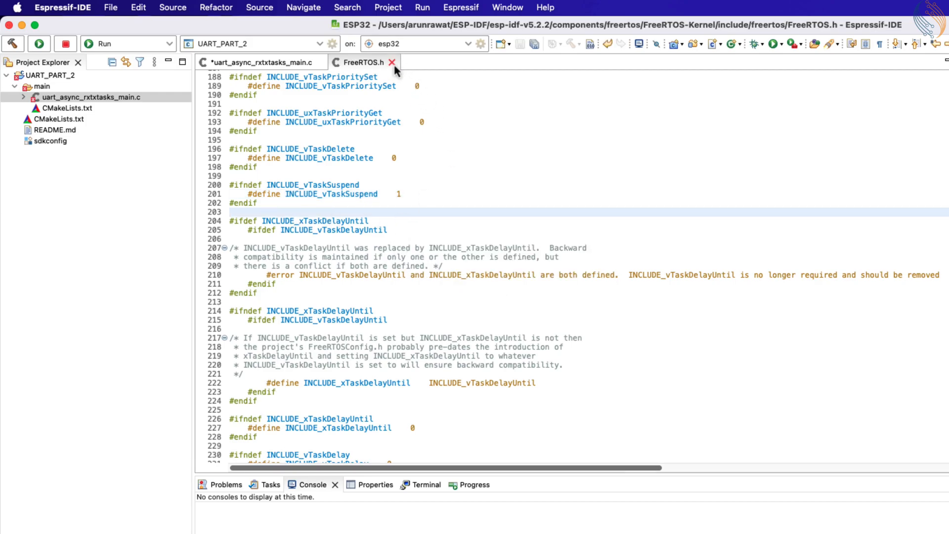
pyautogui.click(392, 62)
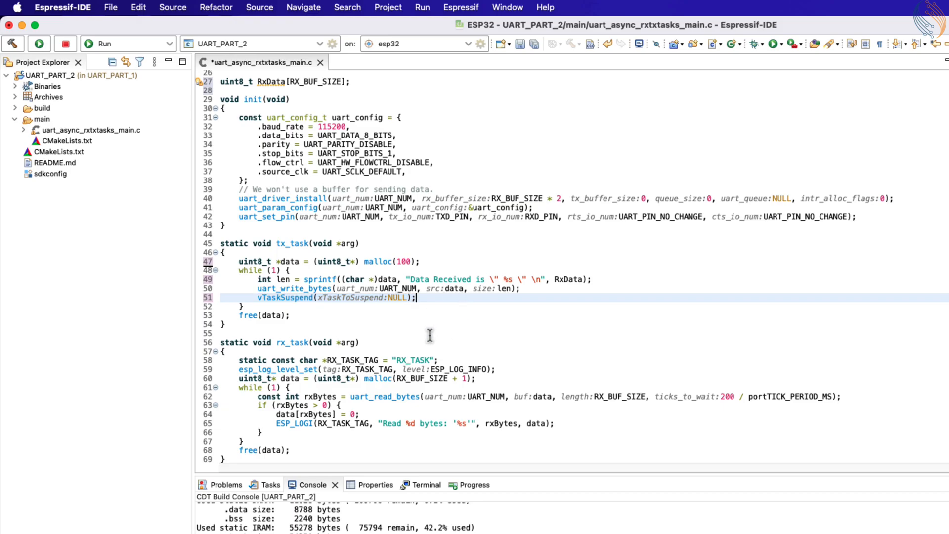
# - Replace rx_task's local data buffer with the global RxData in its read, terminator and log lines
pyautogui.scroll(-3)
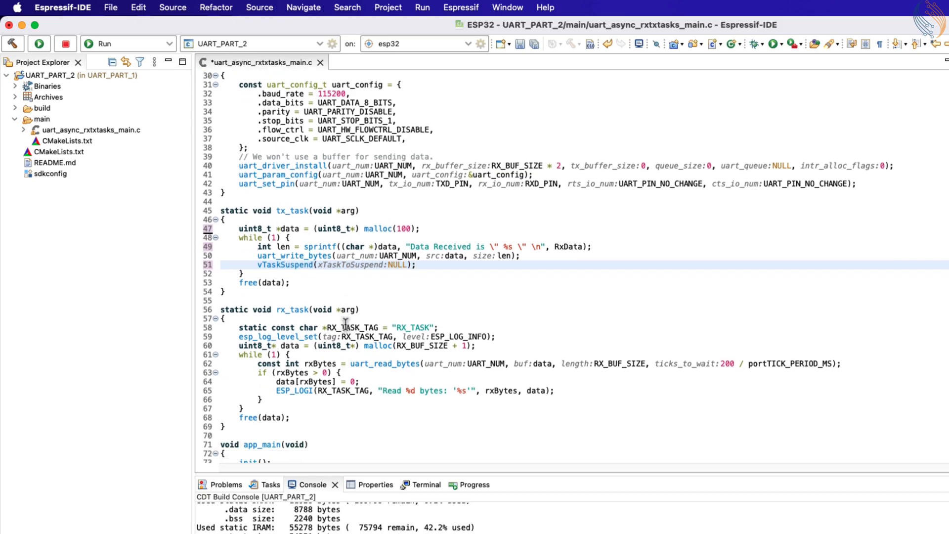
pyautogui.scroll(-3)
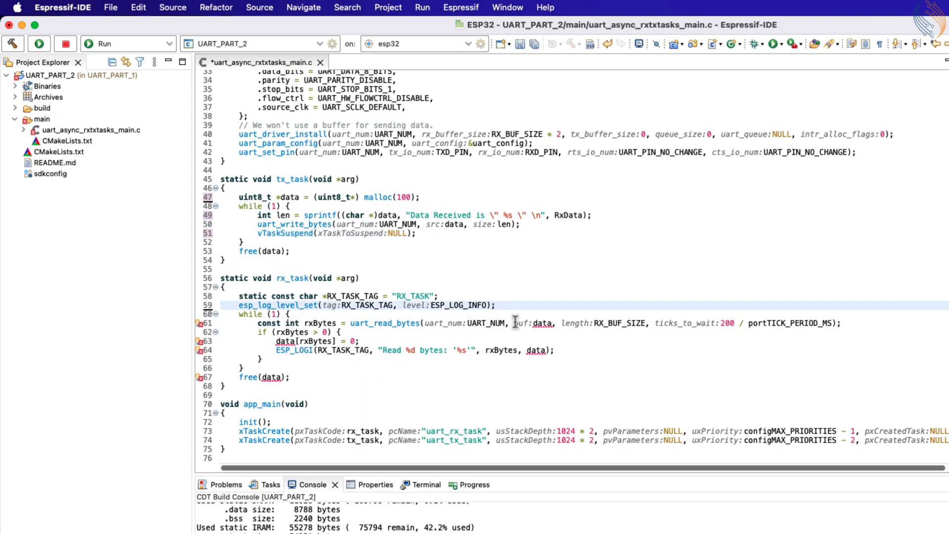
pyautogui.doubleClick(386, 322)
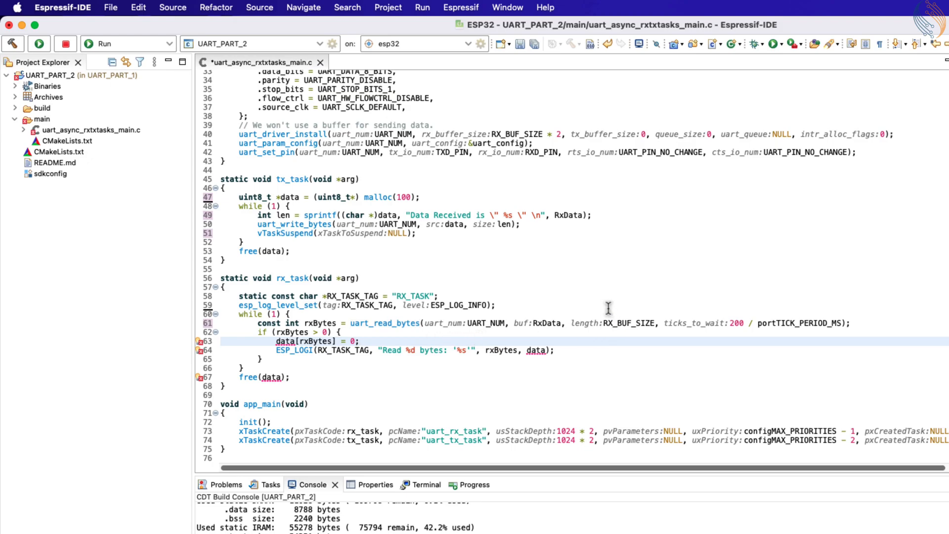
pyautogui.write('RxData')
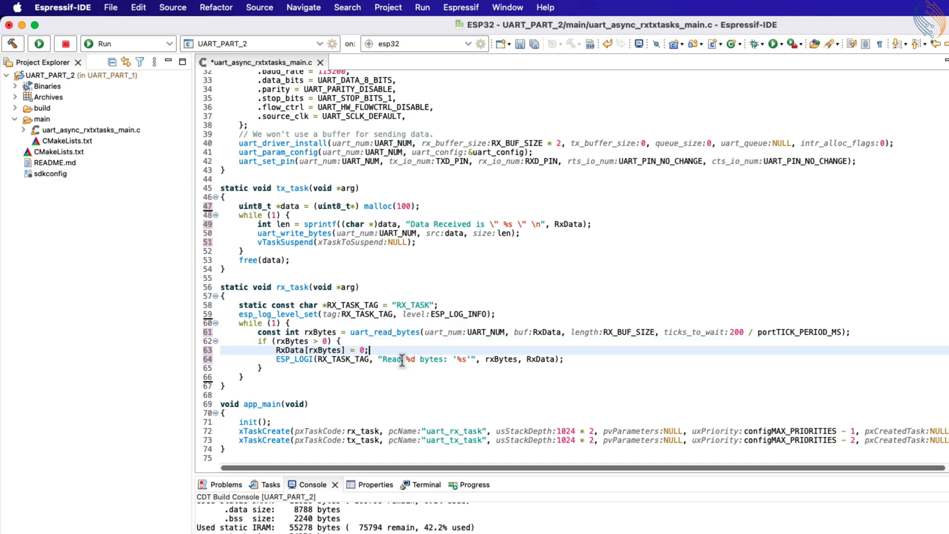
# - Call vTaskResume( after RxData[rxBytes] = 0 and add a blank line at line 27
pyautogui.write('v')
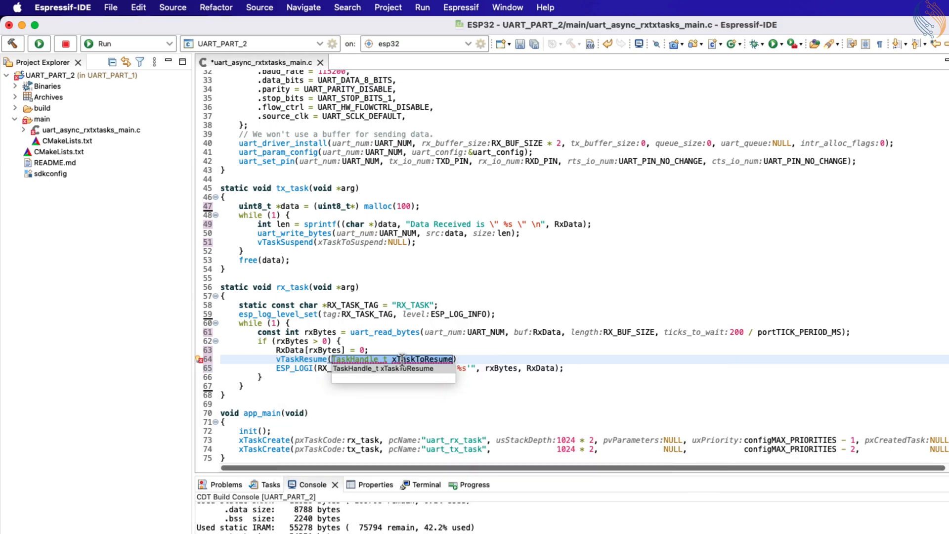
pyautogui.moveTo(376, 377)
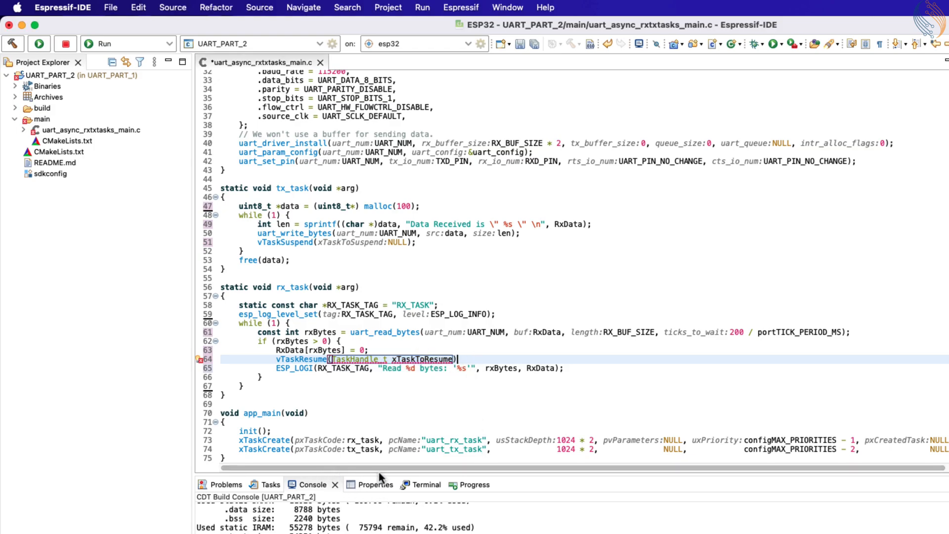
pyautogui.click(364, 449)
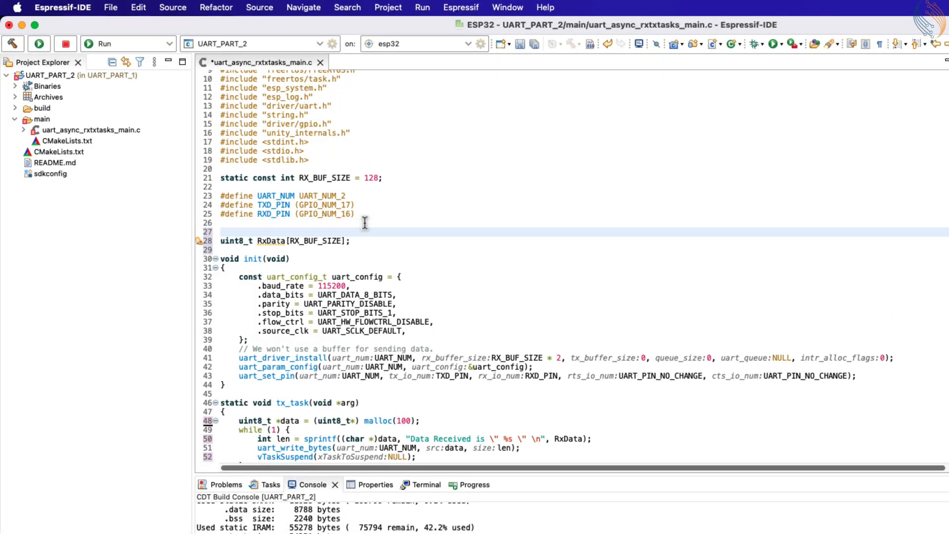
# - Declare global TaskHandle_t txTaskHandle, pass it to vTaskResume and &txTaskHandle to tx_task's xTaskCreate
pyautogui.write('TaskHandle_t')
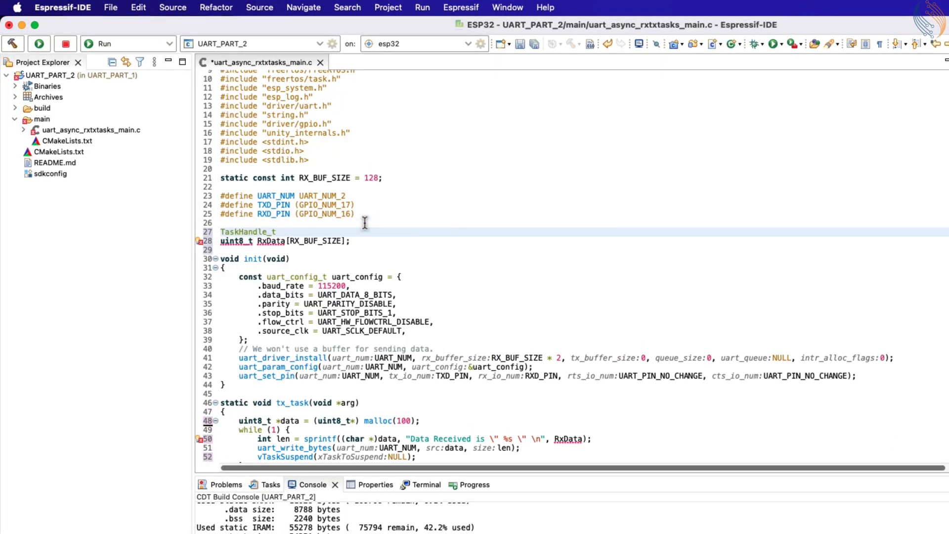
pyautogui.write('txTaskHa')
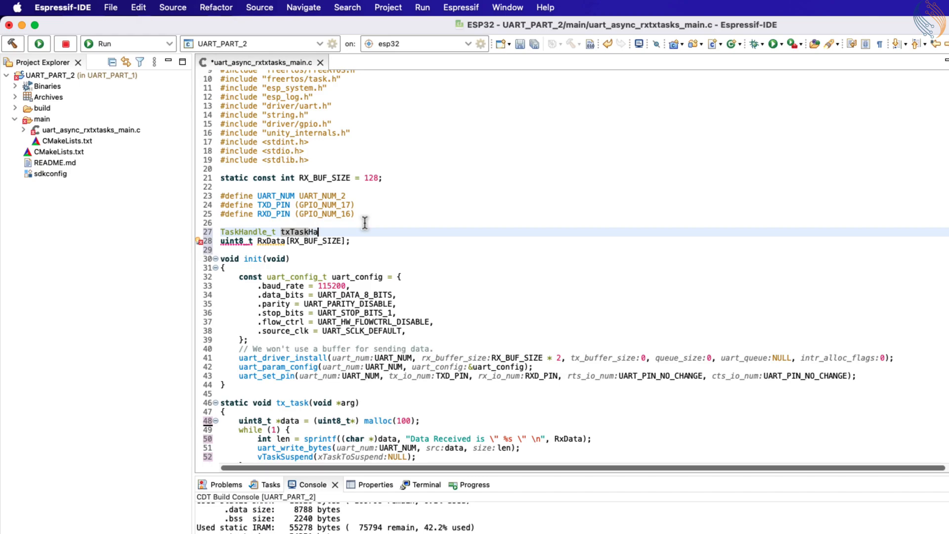
pyautogui.scroll(-3)
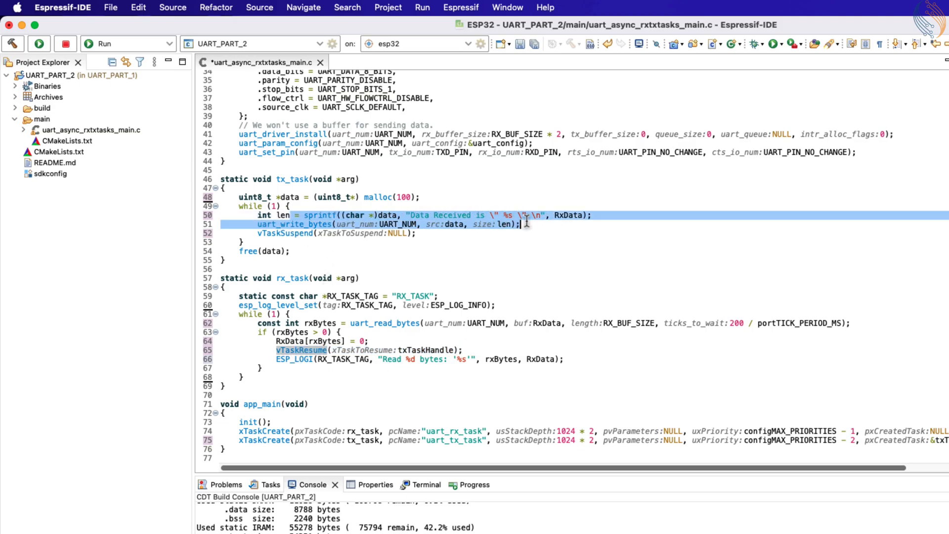
# - Build UART_PART_2, read the console errors and make RxData a fixed 129-byte array
pyautogui.click(416, 234)
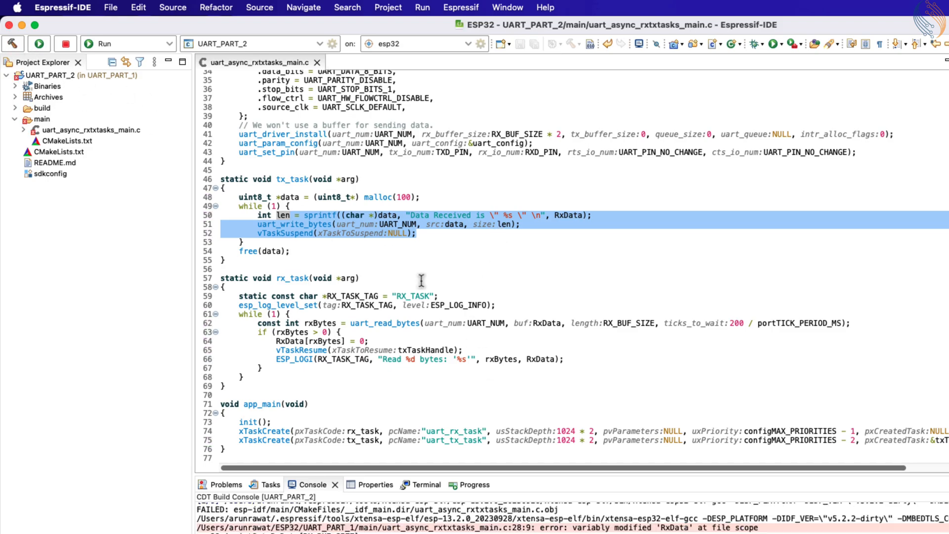
pyautogui.click(416, 233)
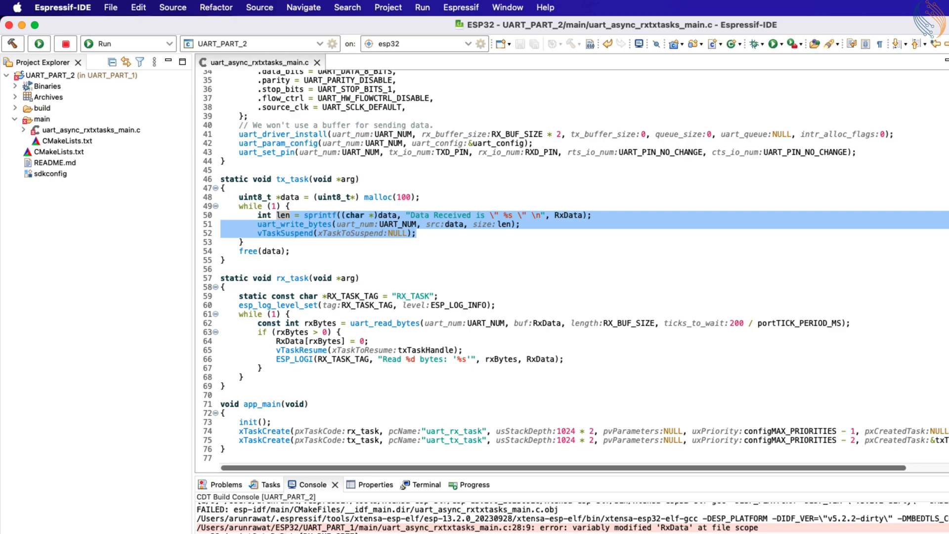
pyautogui.scroll(3)
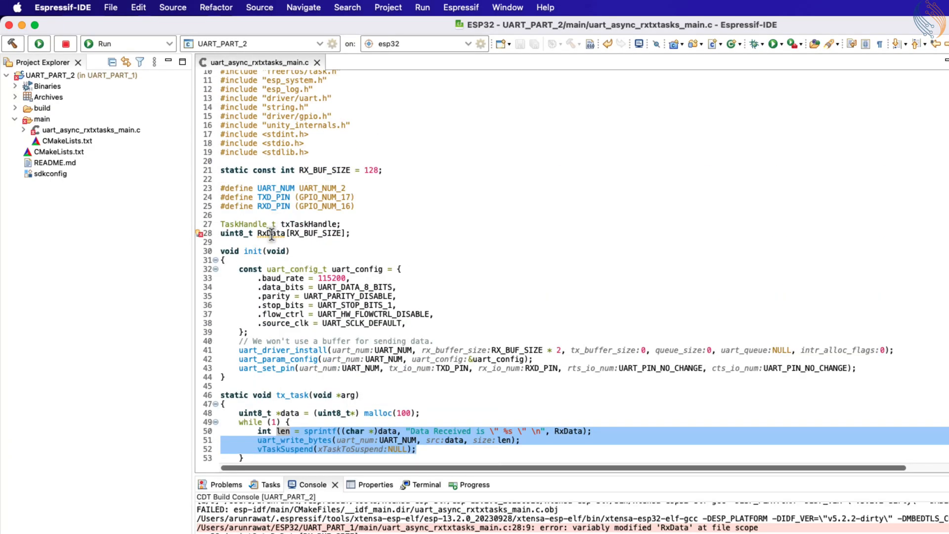
pyautogui.moveTo(273, 233)
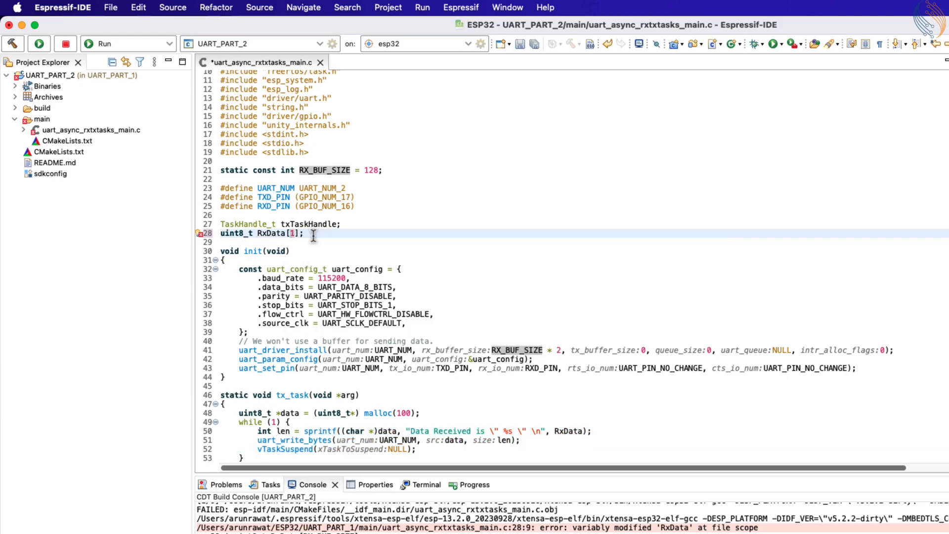
pyautogui.write('29')
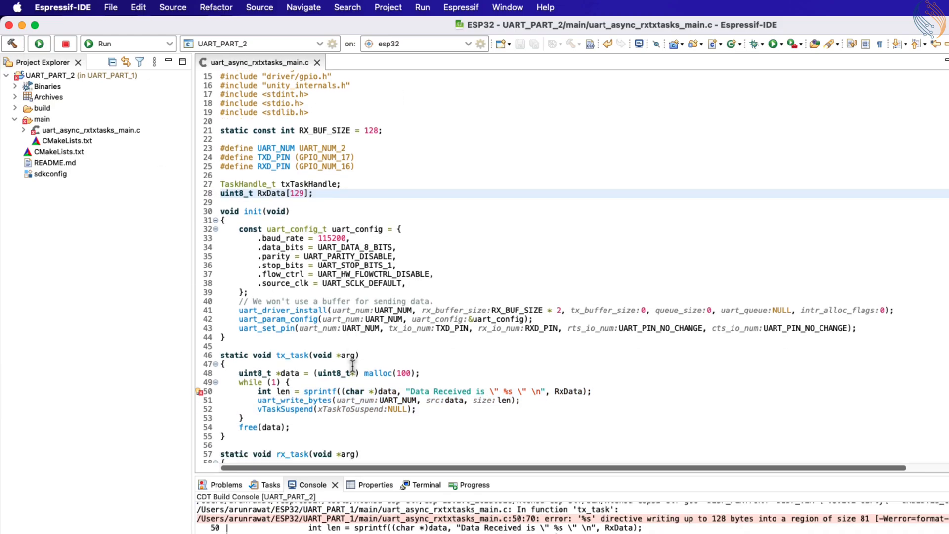
# - Enlarge the tx_task malloc buffer to 150 bytes and move to the transmit message format
pyautogui.scroll(-3)
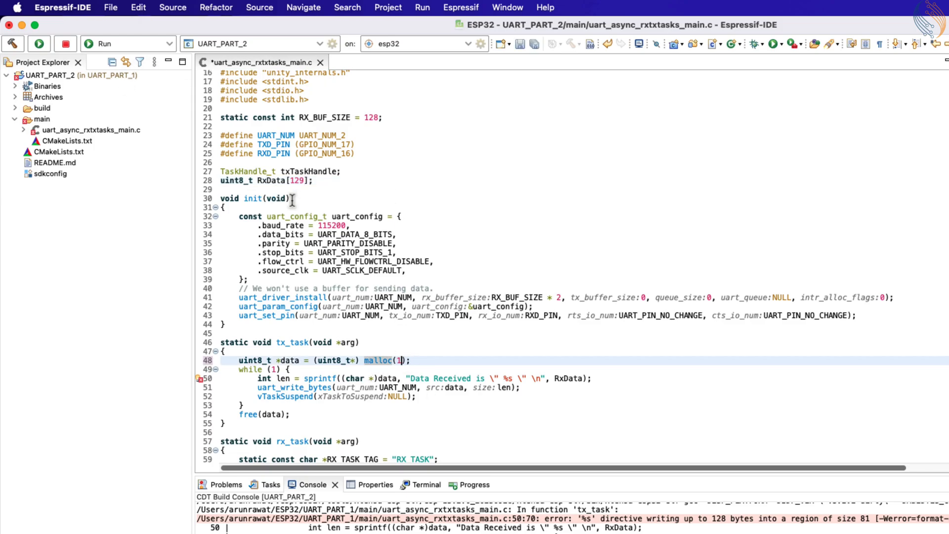
pyautogui.write('50')
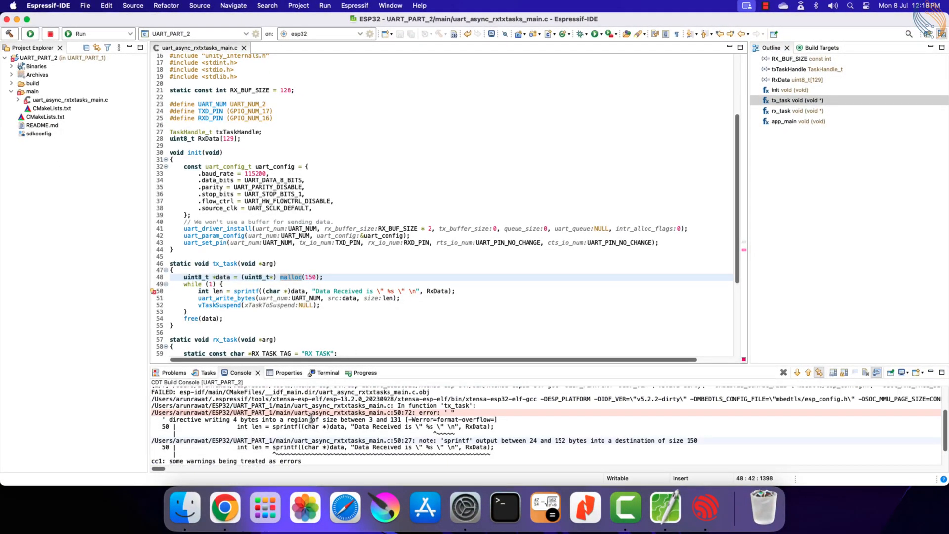
pyautogui.click(327, 419)
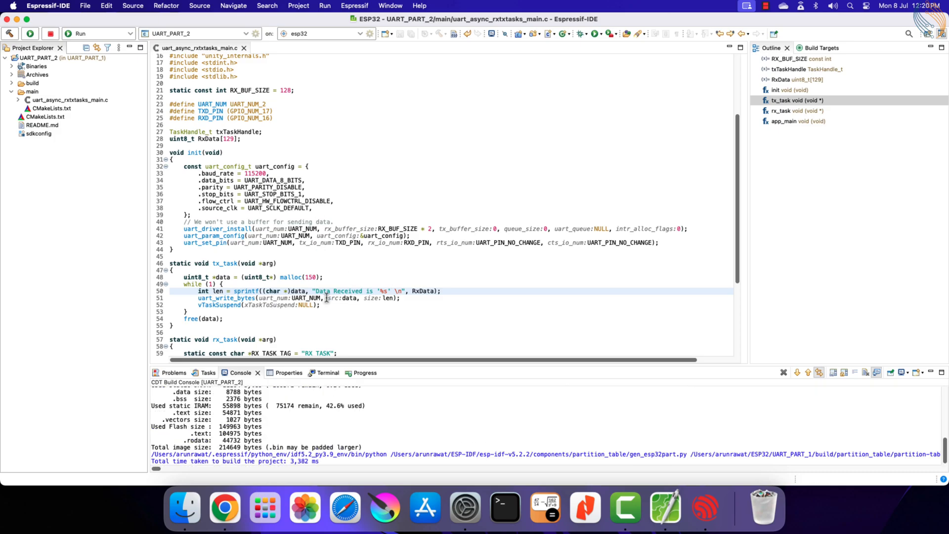
# - Bring up the ESP-IDF Serial Monitor launch settings for UART_PART_2
pyautogui.click(29, 33)
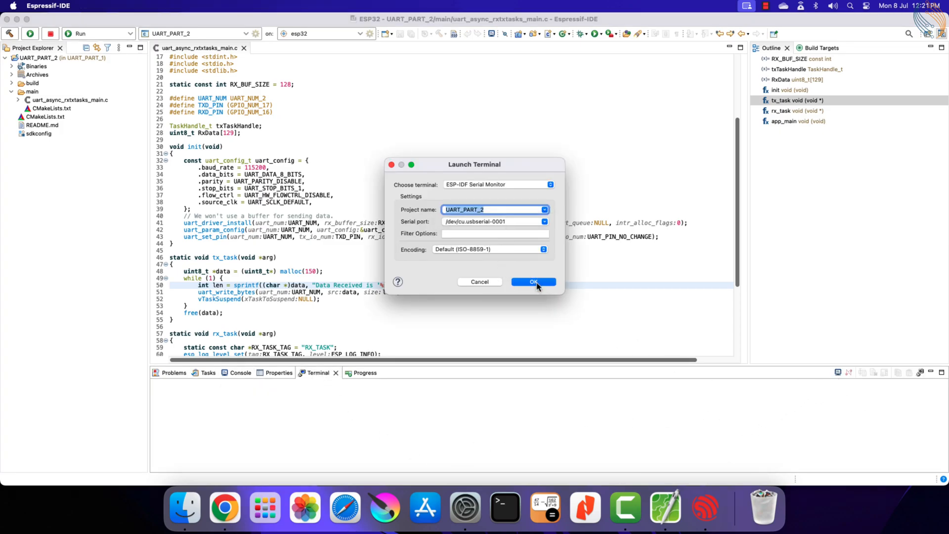
# - Launch the serial monitor on the USB port and send Hello and world to the ESP32
pyautogui.click(533, 282)
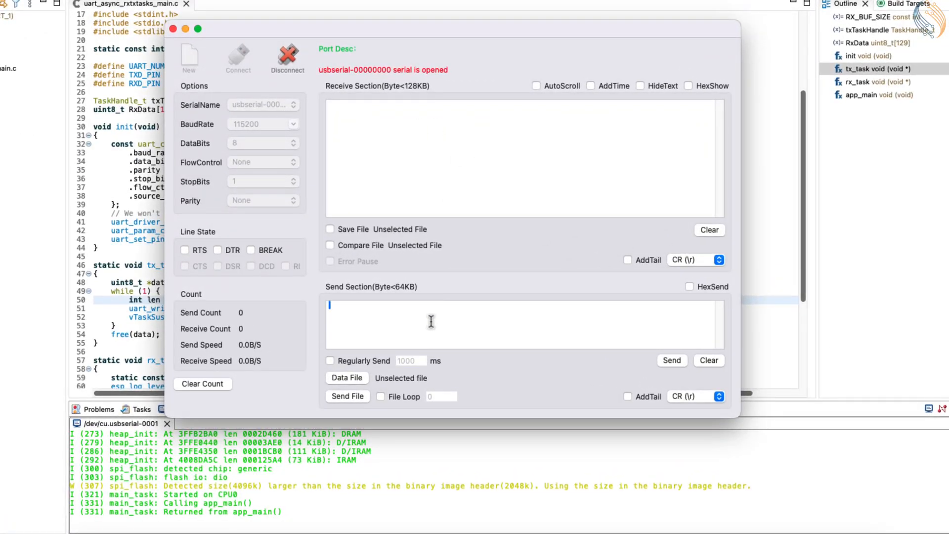
pyautogui.click(670, 359)
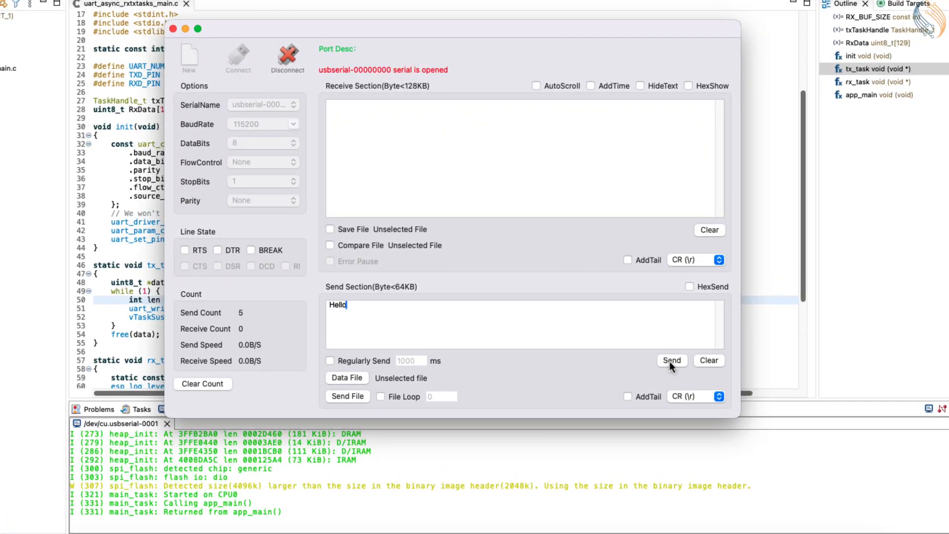
pyautogui.click(670, 360)
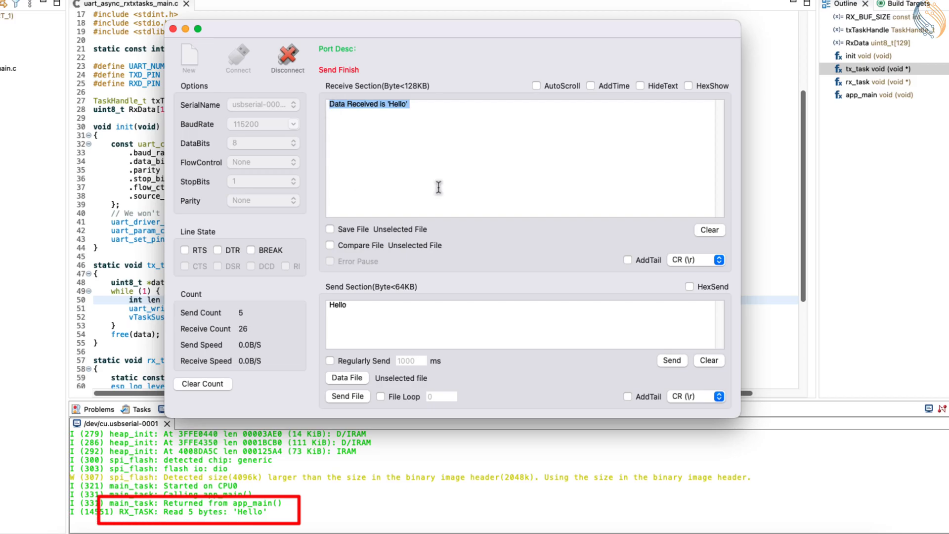
pyautogui.moveTo(287, 309)
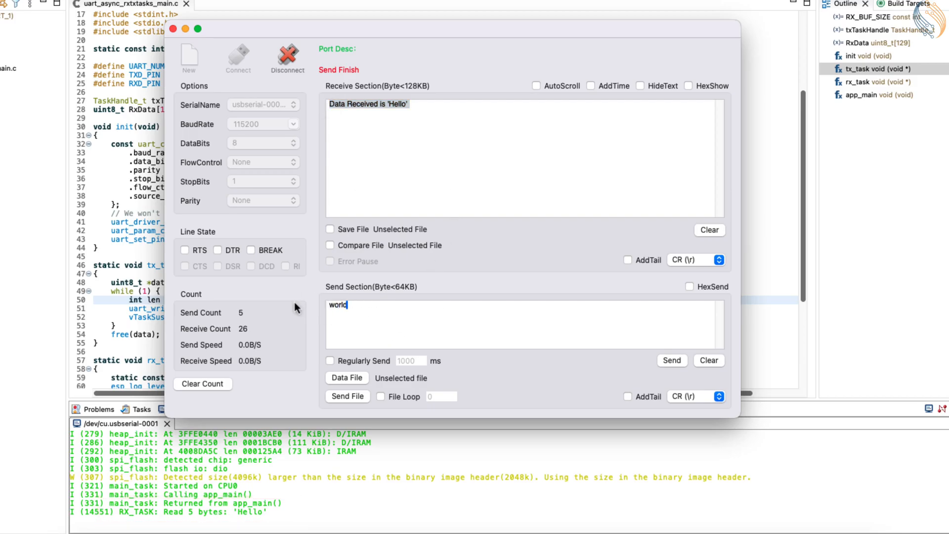
pyautogui.click(670, 360)
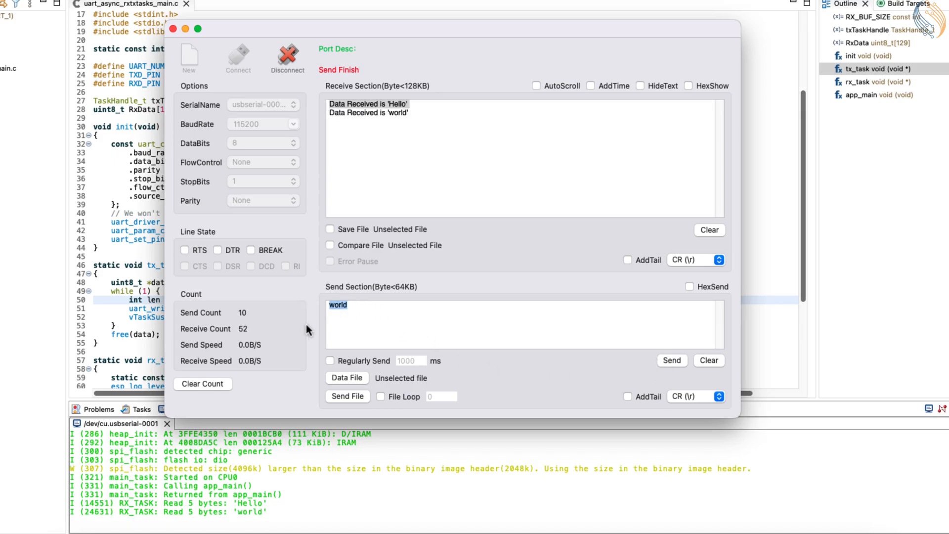
pyautogui.moveTo(416, 364)
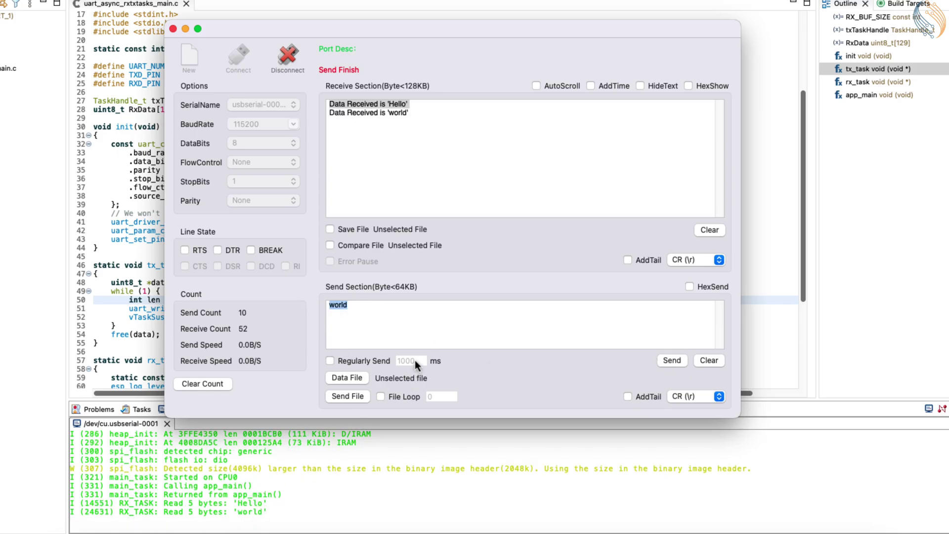
pyautogui.write('1234567890')
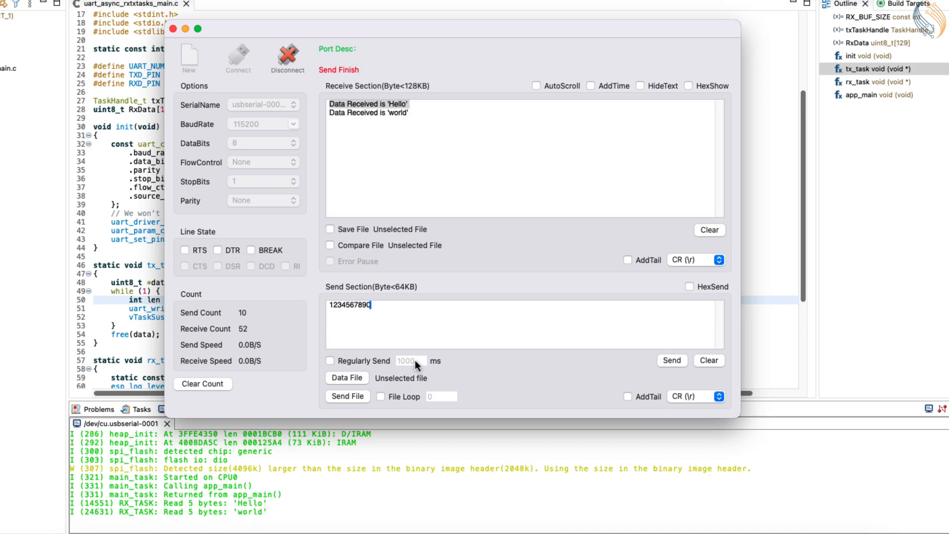
pyautogui.click(670, 360)
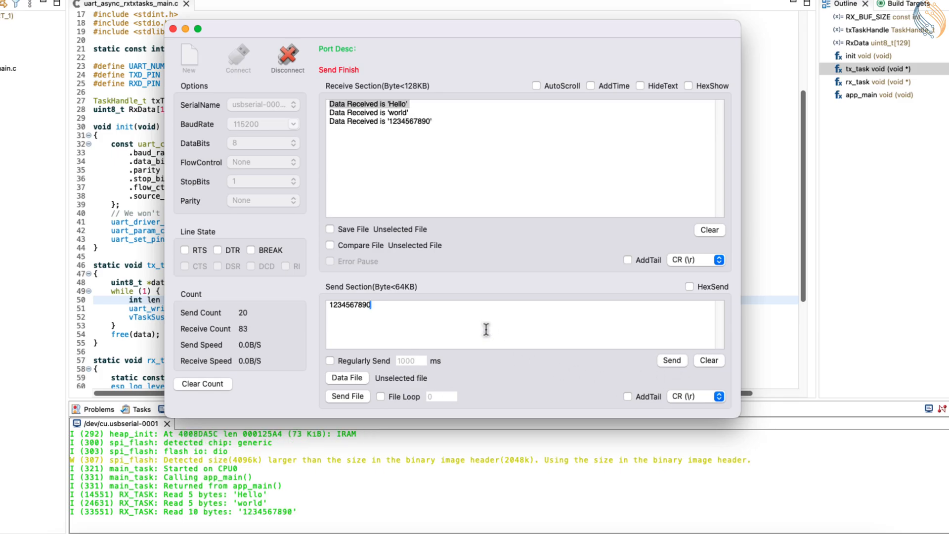
pyautogui.write('this')
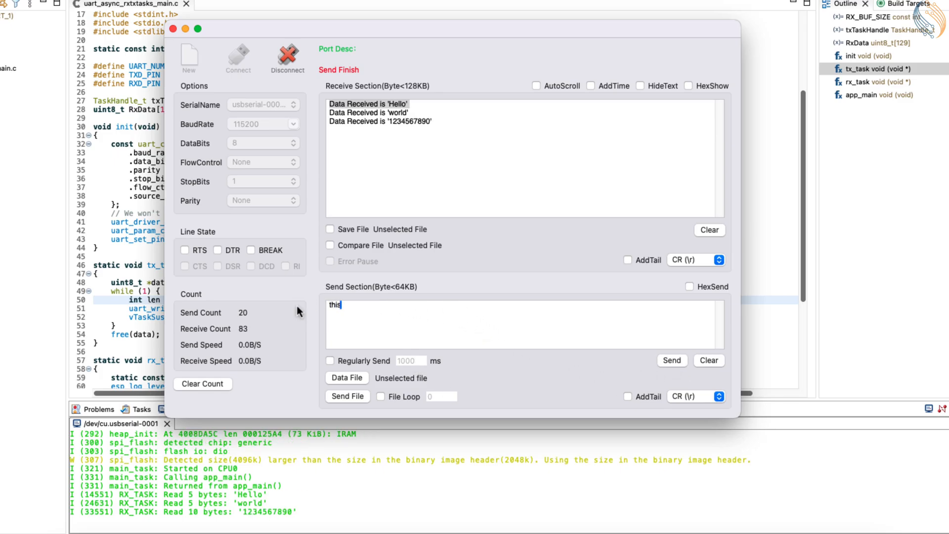
pyautogui.write('is working')
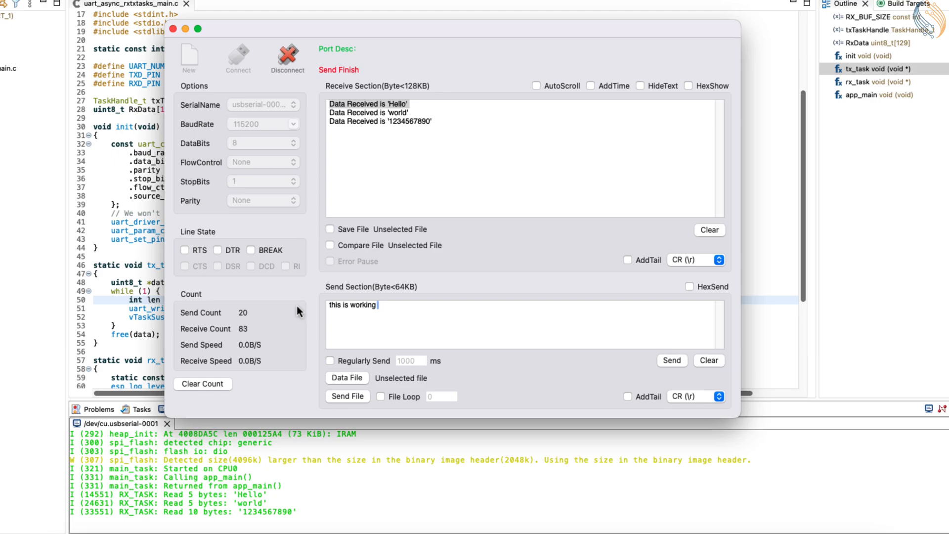
pyautogui.click(672, 360)
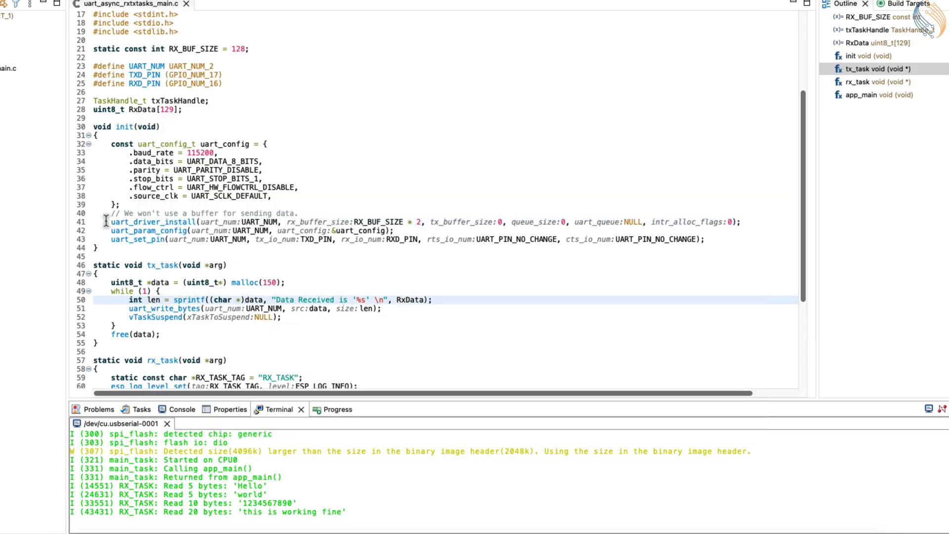
pyautogui.scroll(-3)
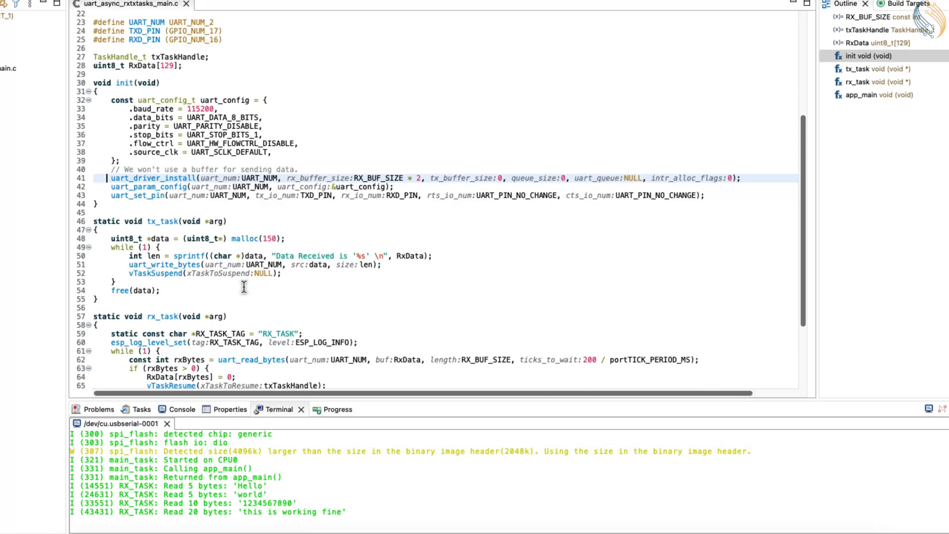
pyautogui.scroll(-3)
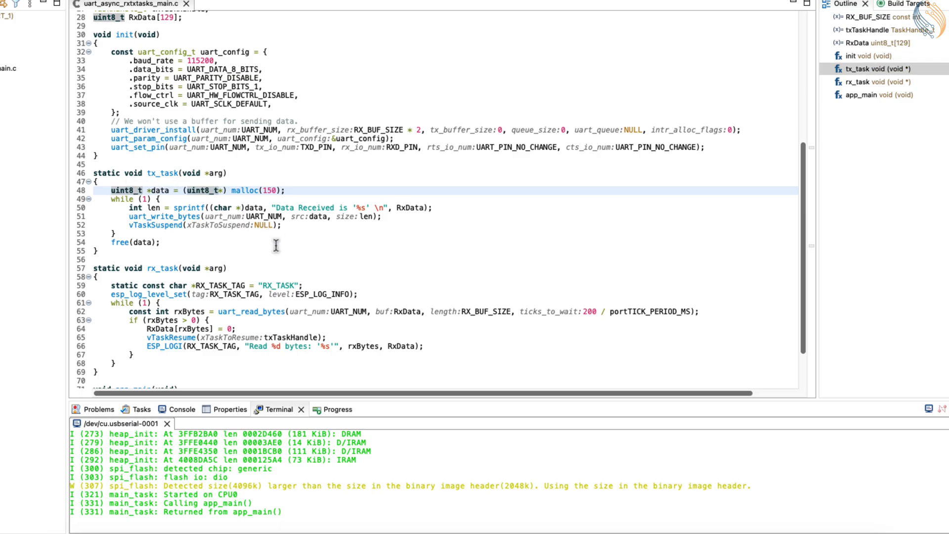
pyautogui.scroll(-3)
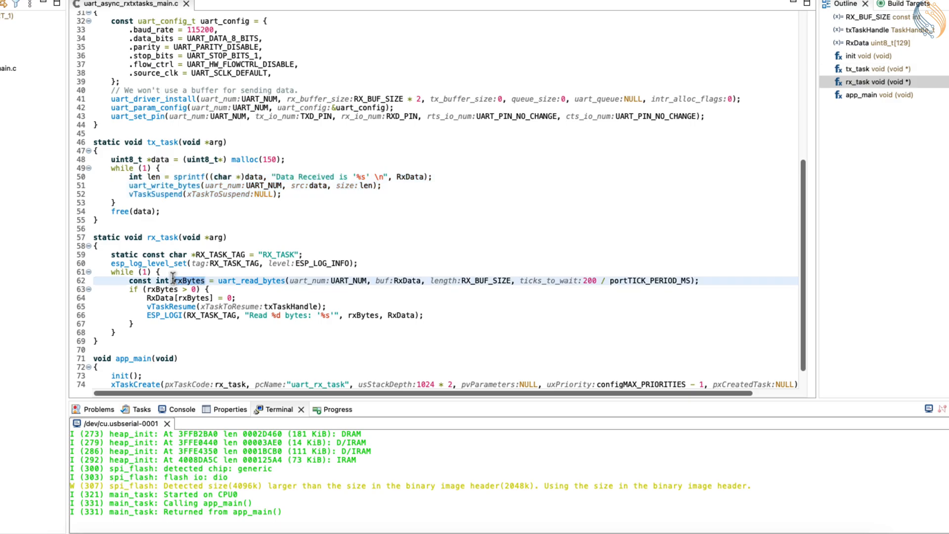
pyautogui.doubleClick(188, 280)
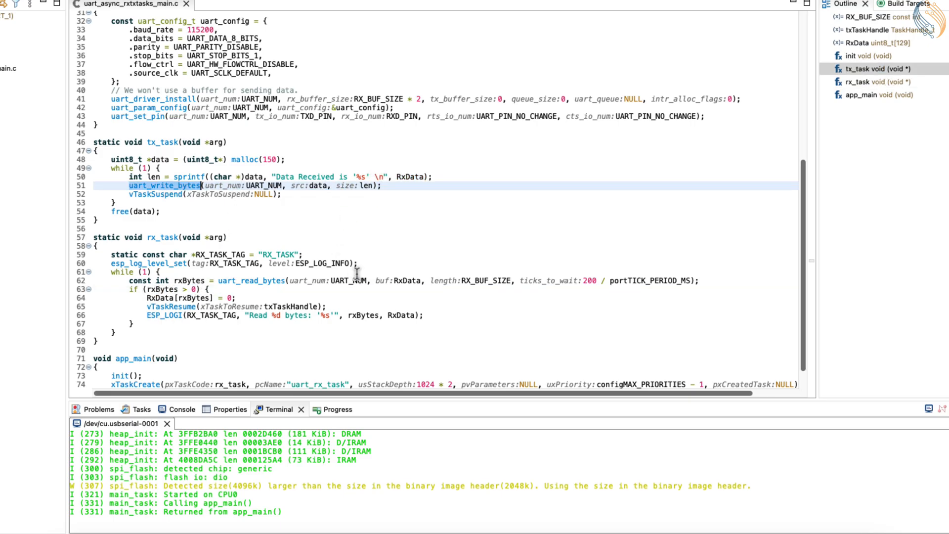
pyautogui.moveTo(263, 211)
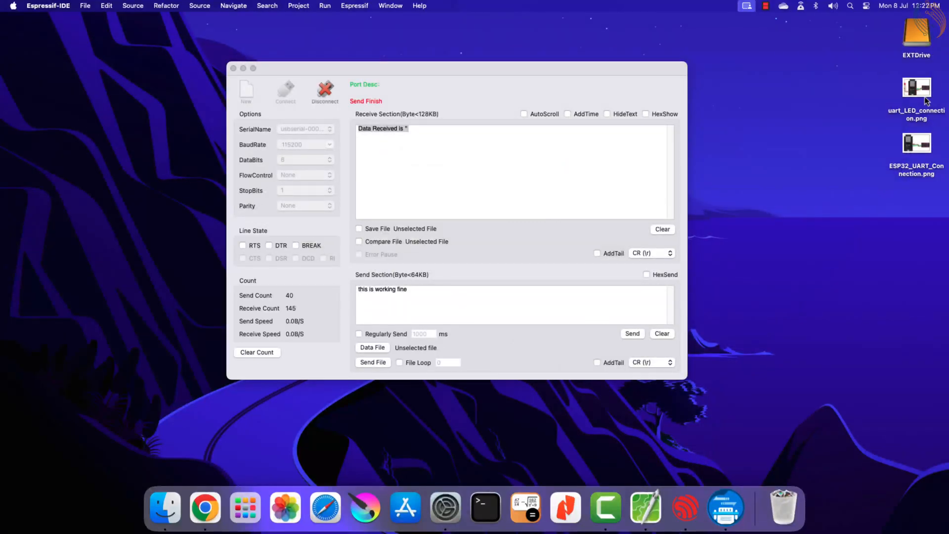
# - View uart_LED_connection.png in Preview showing the ESP32 wired to the LED and FTDI adapter
pyautogui.doubleClick(915, 87)
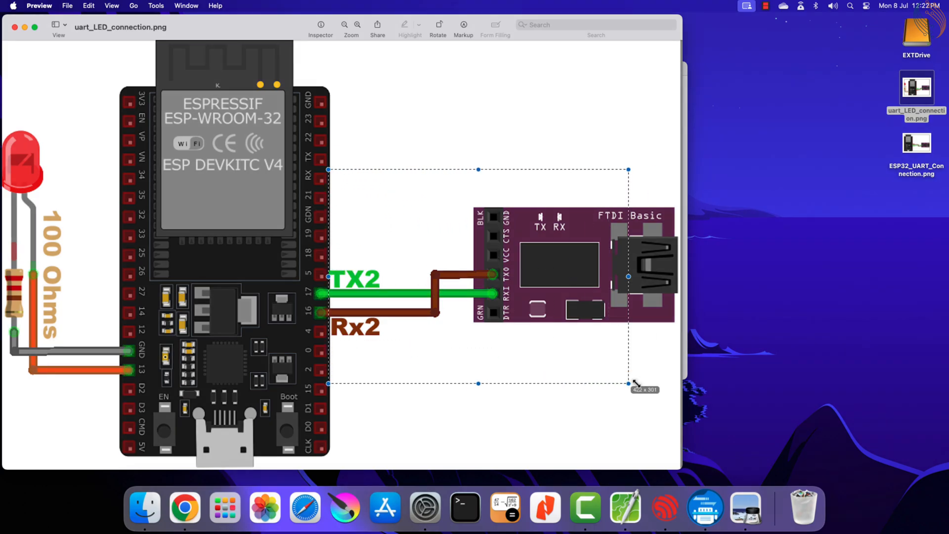
pyautogui.click(433, 401)
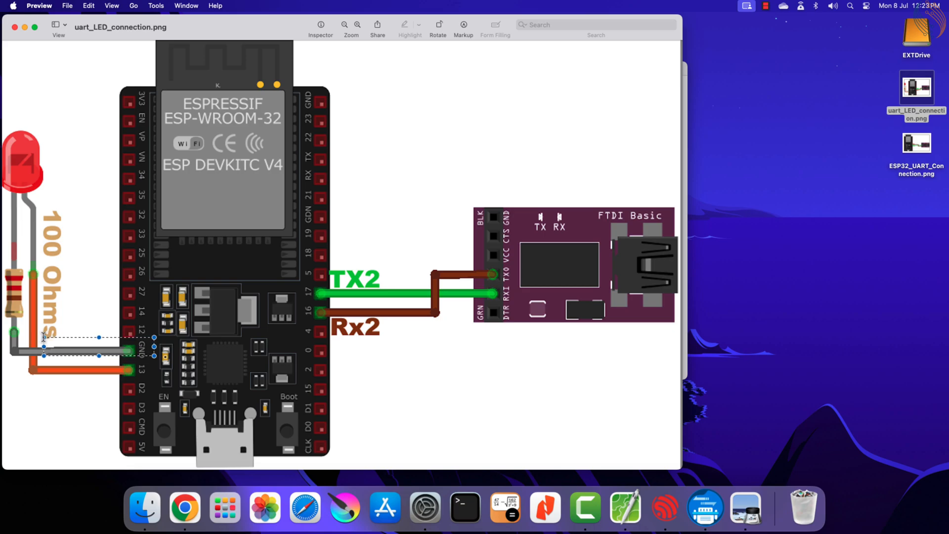
pyautogui.moveTo(23, 44)
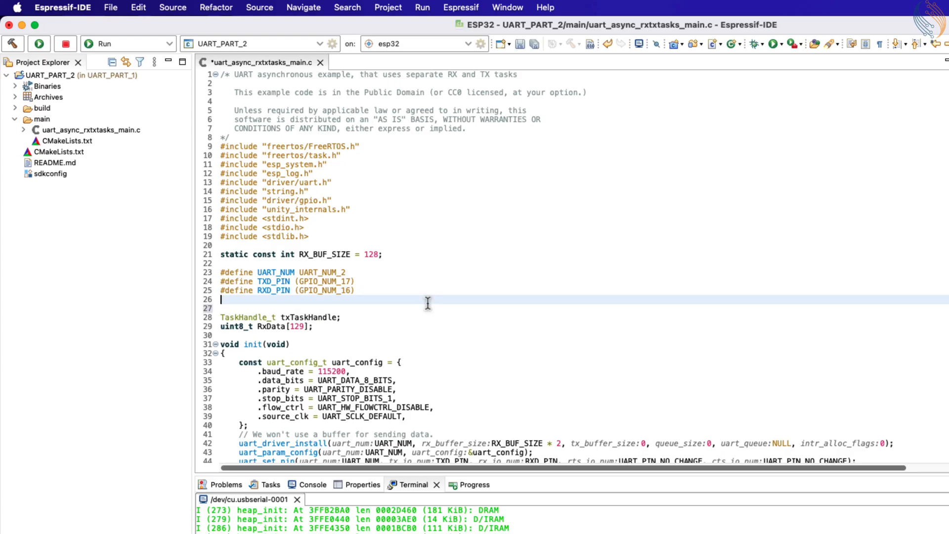
# - Define LED_NUM as GPIO_NUM_13 and add ledConfig resetting that pin as an output
pyautogui.write('#define')
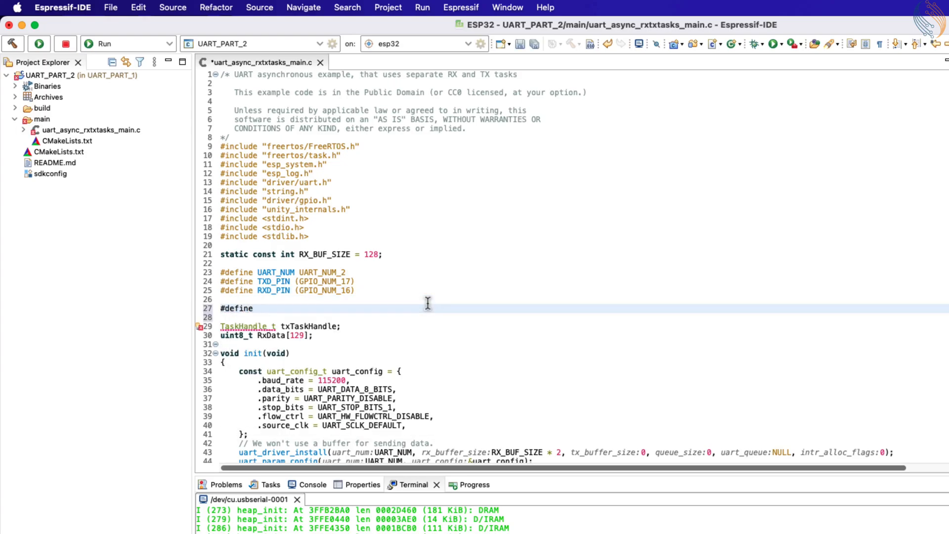
pyautogui.write('LED_NUM GP')
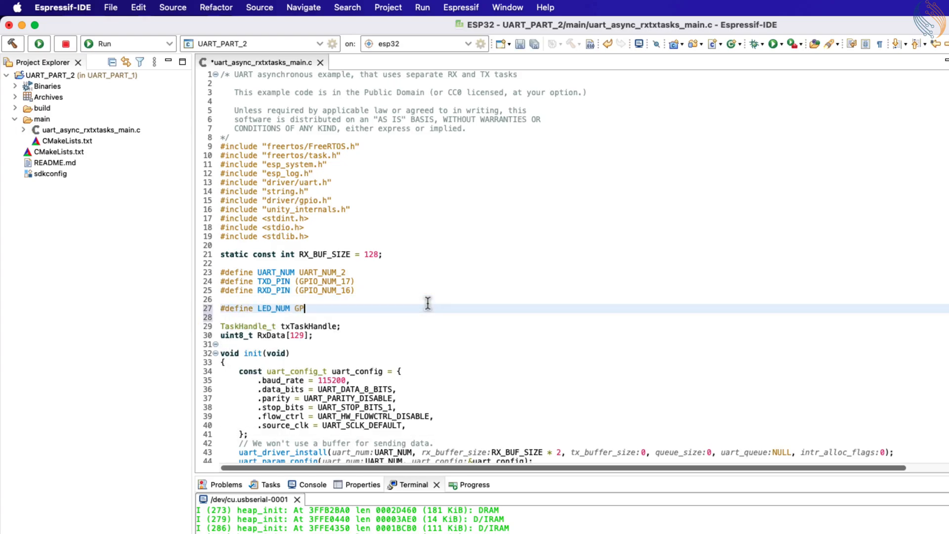
pyautogui.write('IO_NUM_13')
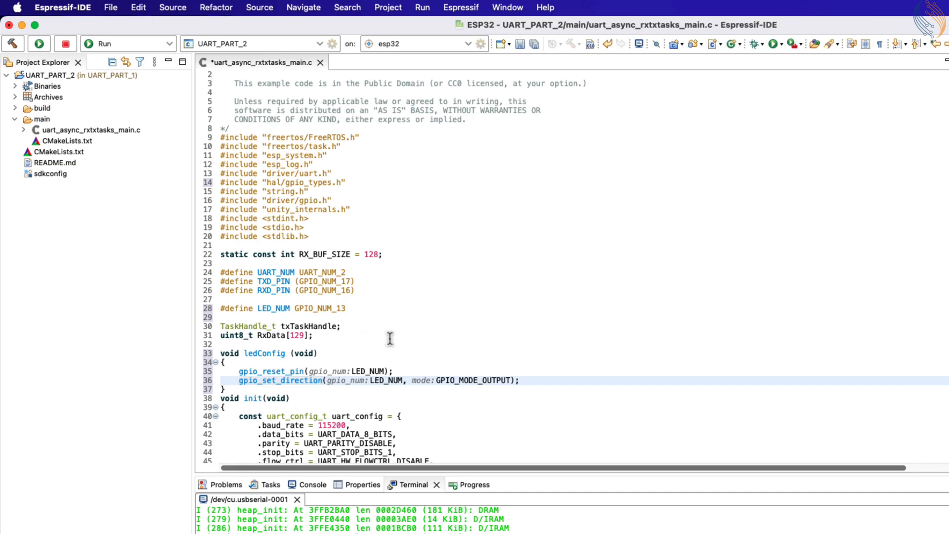
pyautogui.scroll(-3)
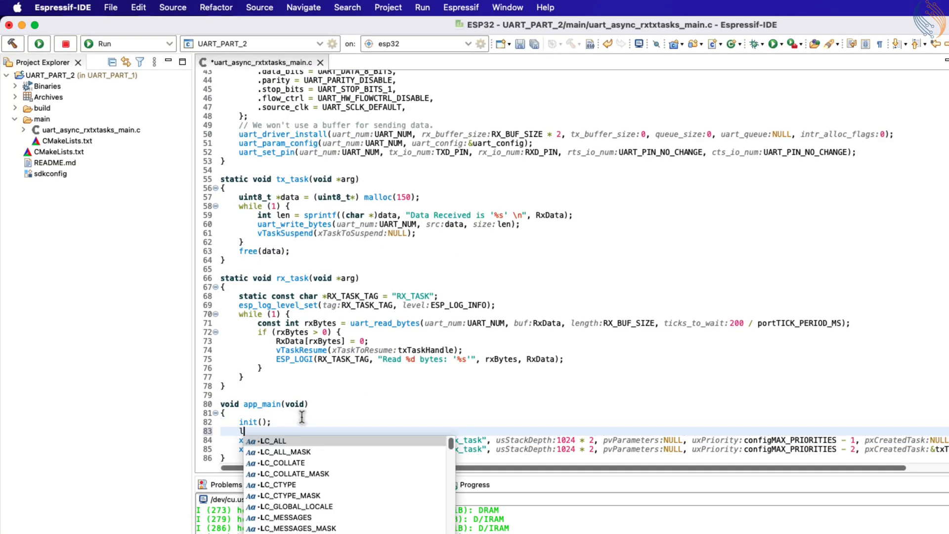
# - Call ledConfig in app_main and declare int ledState = 0 in rx_task
pyautogui.write('edc')
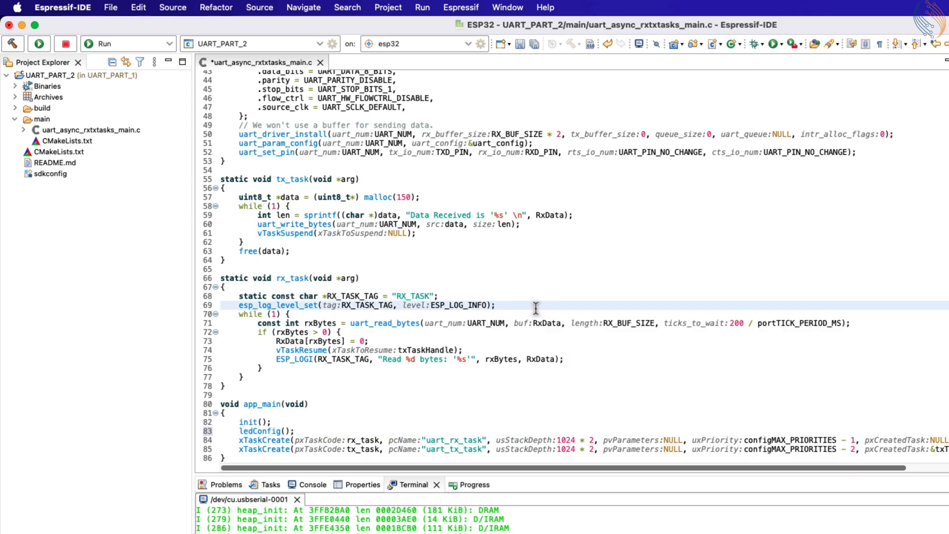
pyautogui.write('int ledSta')
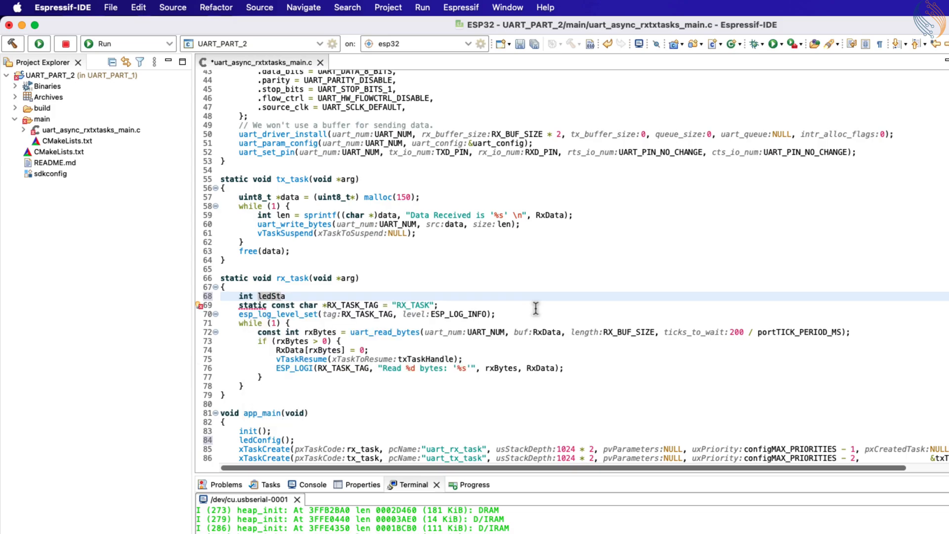
pyautogui.write('te = 0;')
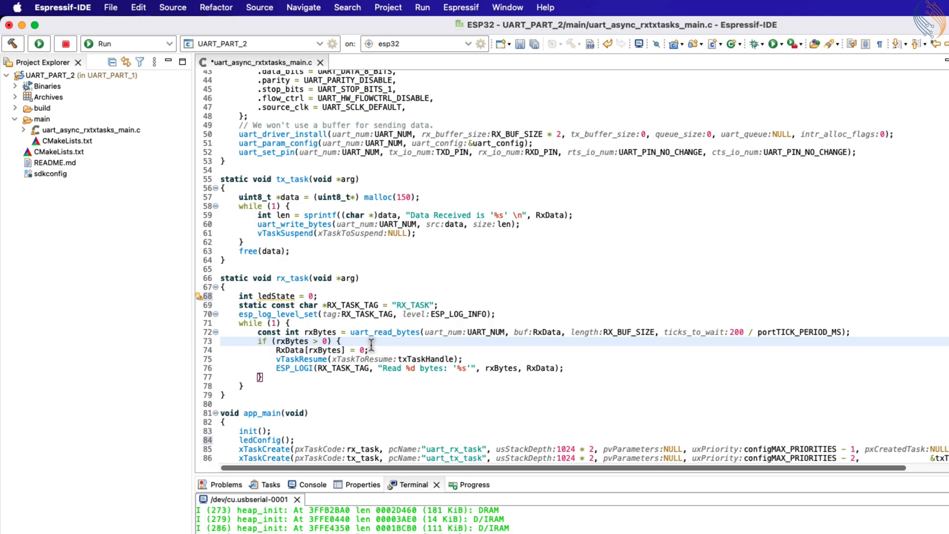
pyautogui.click(394, 350)
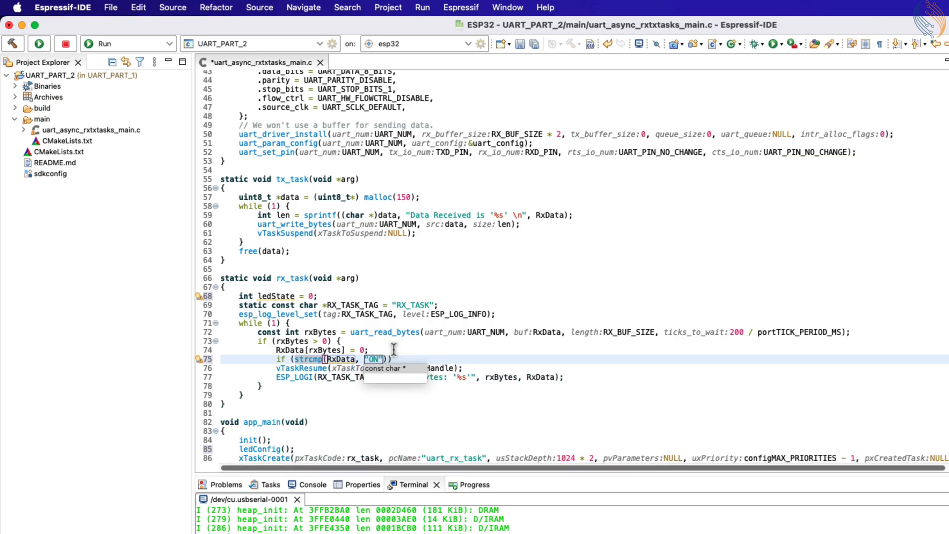
# - Set ledState from strcmp ON/OFF checks and drive LED_NUM with gpio_set_level
pyautogui.write('== 0) ledState = 1;')
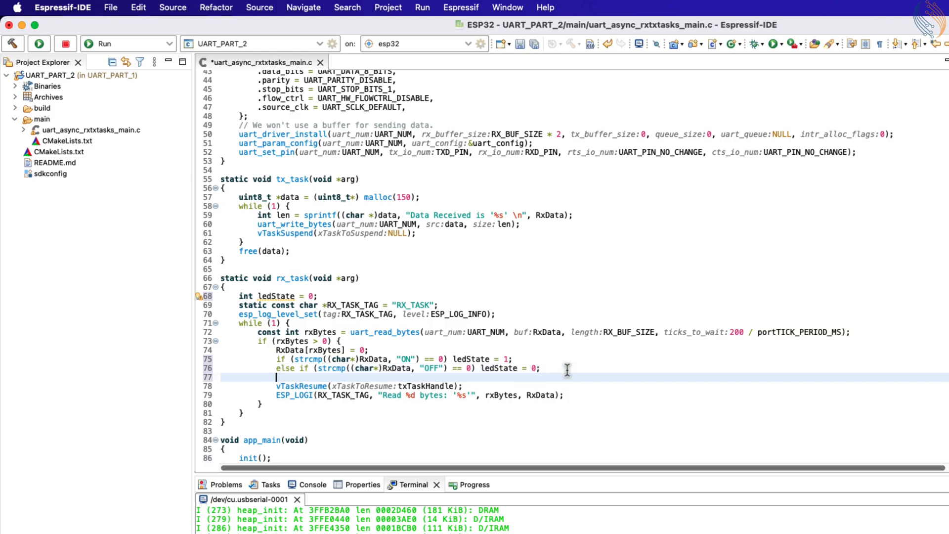
pyautogui.write('gpio')
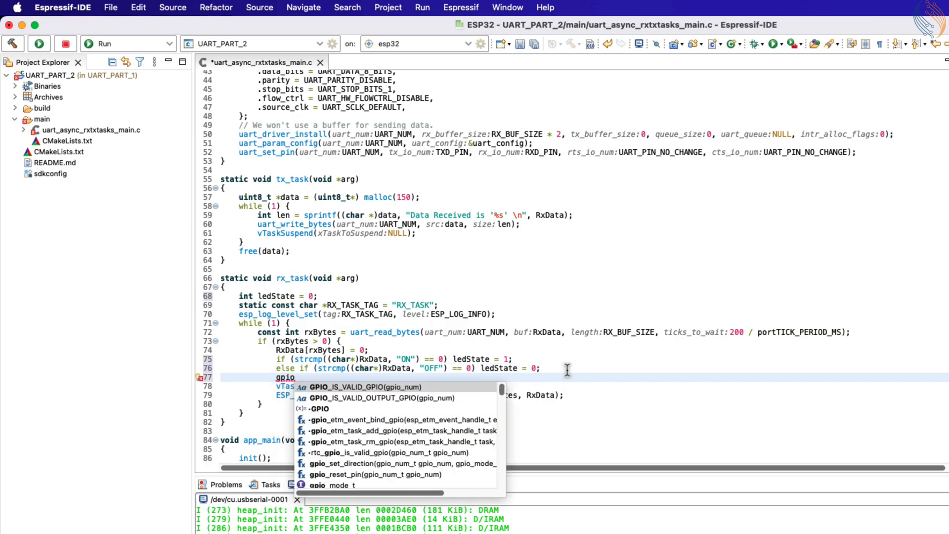
pyautogui.write('_set_level(gpio_num: LED_NUM, level: ledState);')
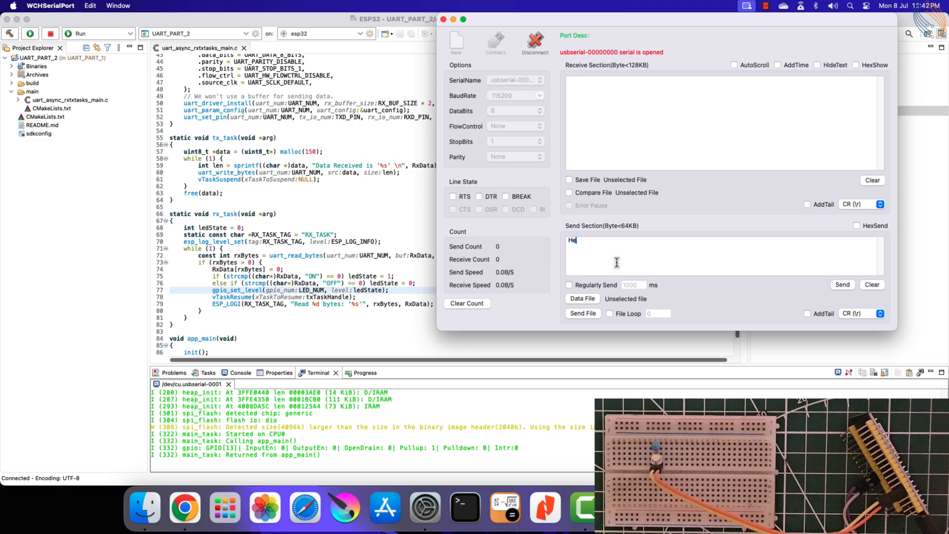
# - Send Hello, then ON and OFF commands to the board, each echoed as Data Received
pyautogui.click(841, 284)
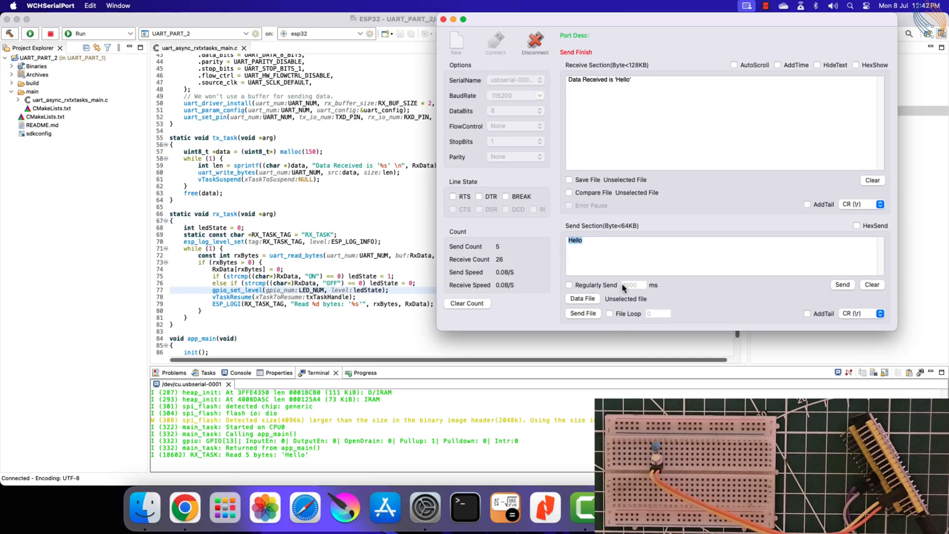
pyautogui.click(842, 285)
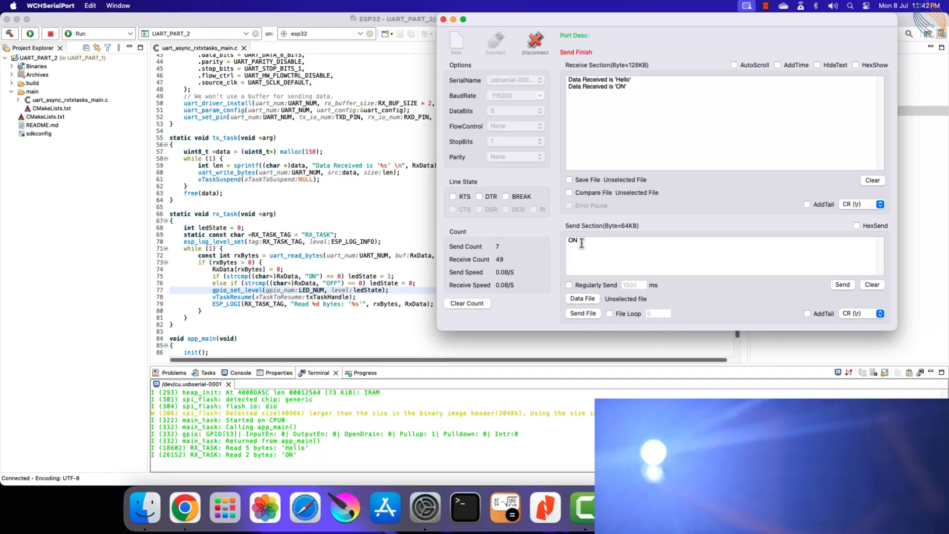
pyautogui.click(841, 284)
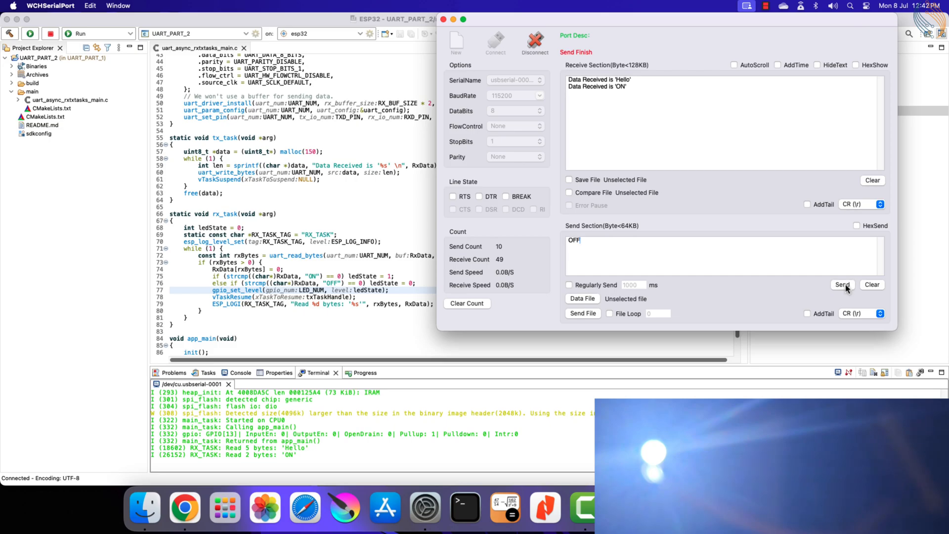
pyautogui.click(841, 285)
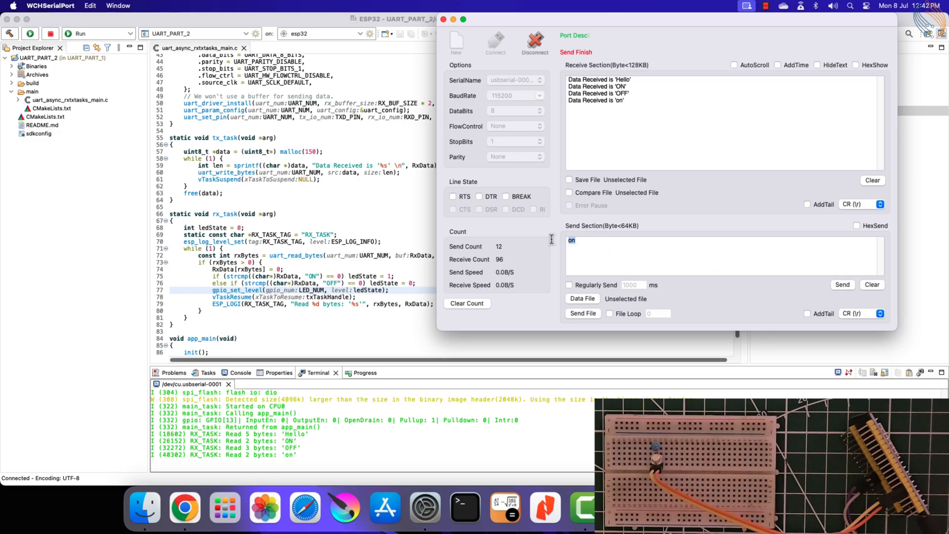
pyautogui.click(841, 285)
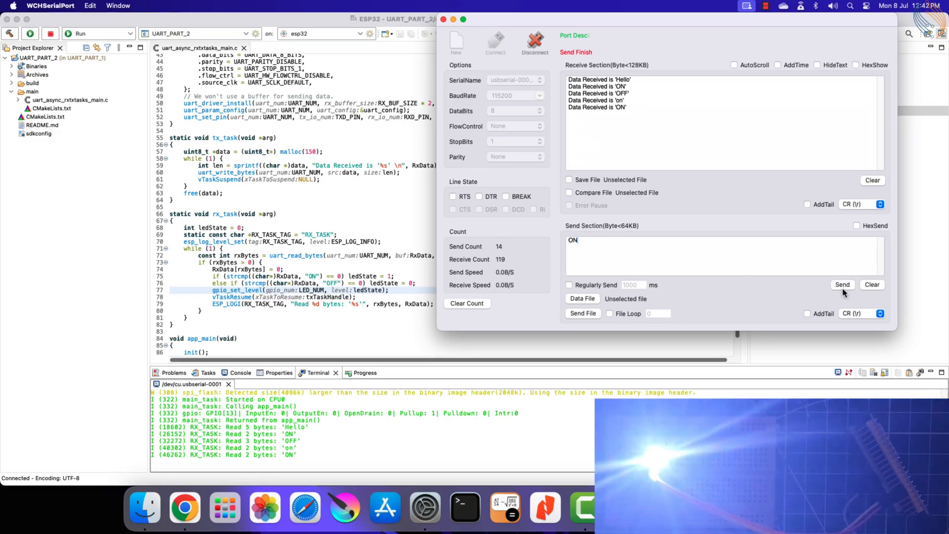
# - Keep toggling the LED with repeated ON and OFF commands from WCHSerialPort
pyautogui.click(842, 285)
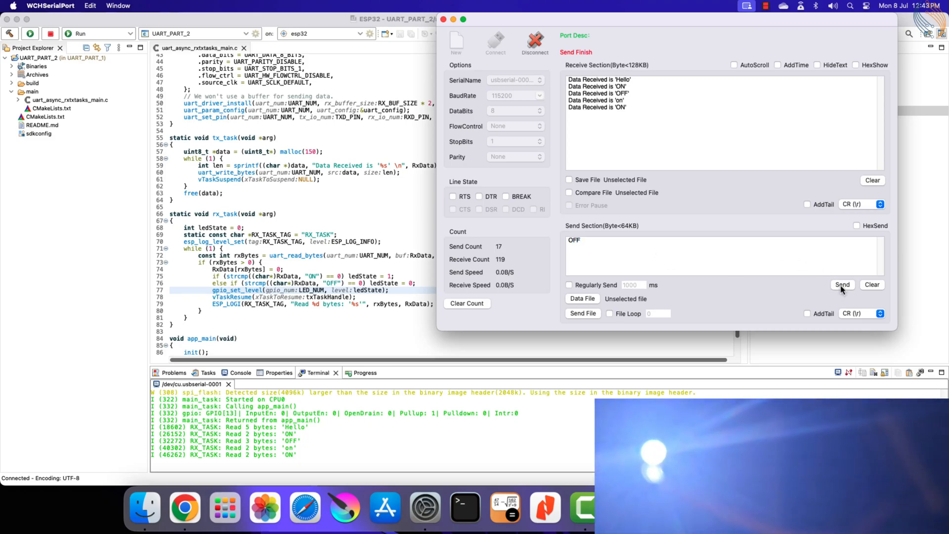
pyautogui.click(843, 285)
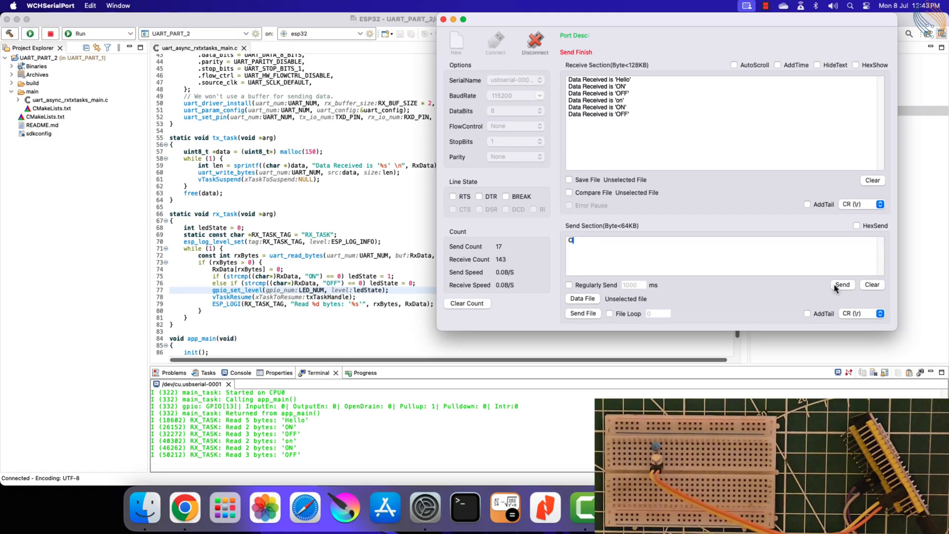
pyautogui.click(842, 284)
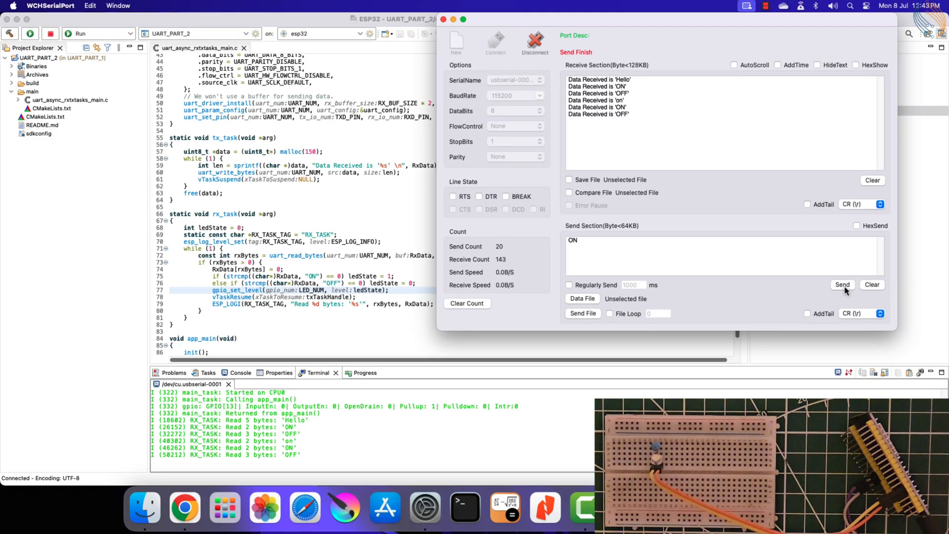
pyautogui.click(842, 284)
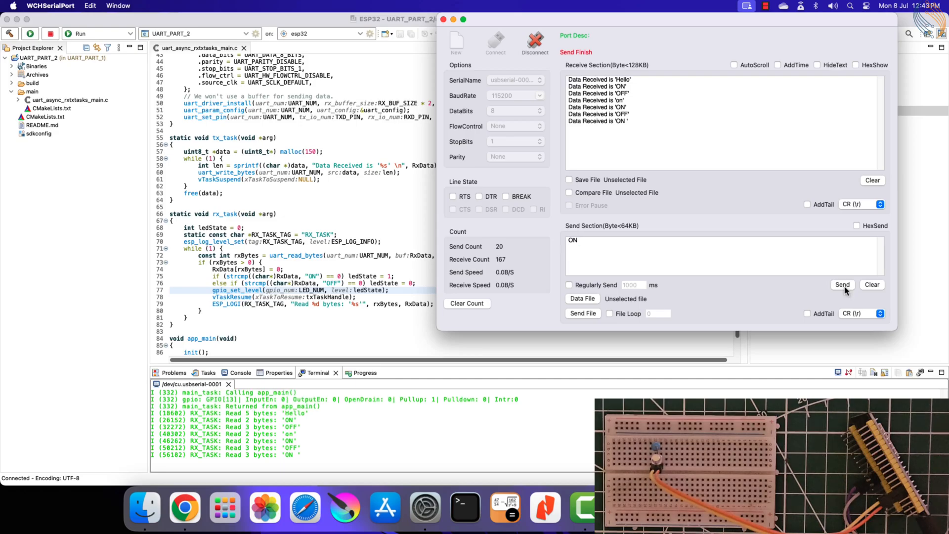
pyautogui.click(842, 284)
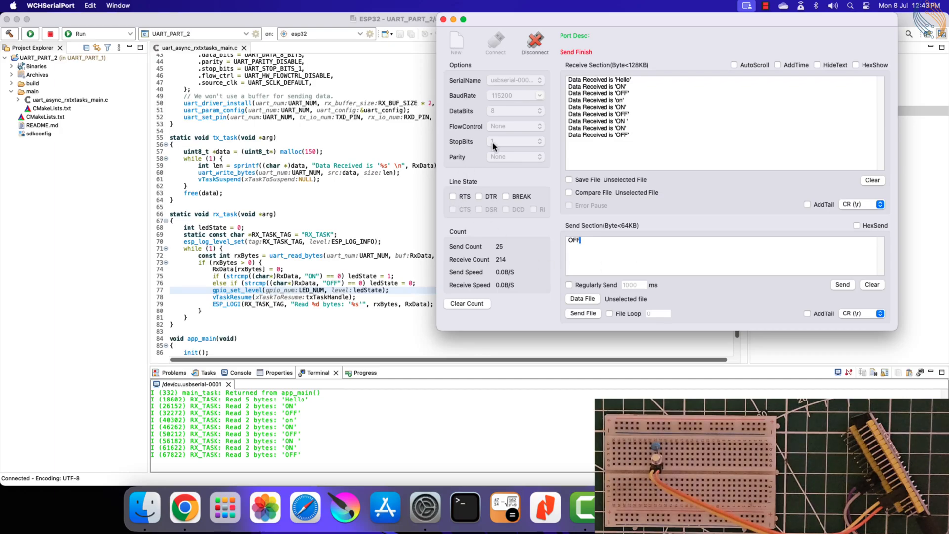
pyautogui.click(535, 41)
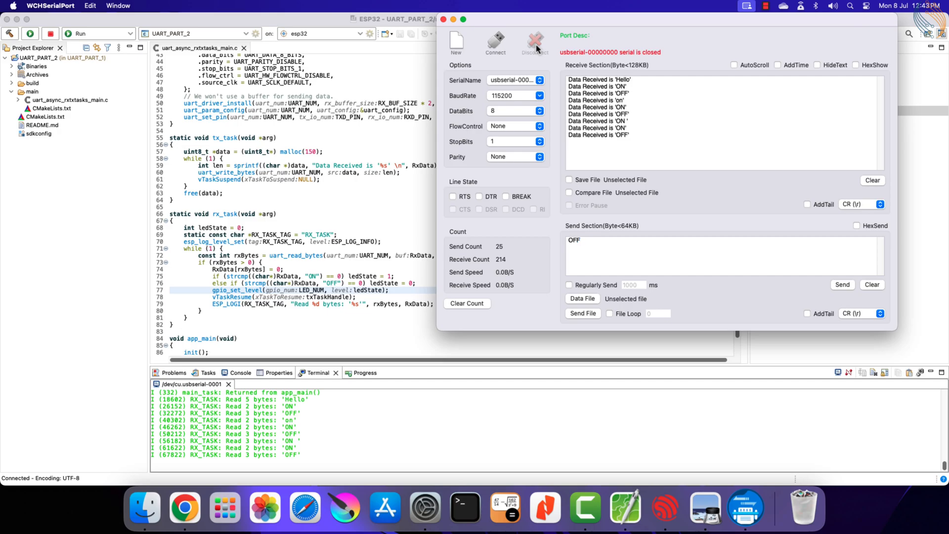
# - Disconnect WCHSerialPort from the board's serial port, keeping the echoed history
pyautogui.click(581, 239)
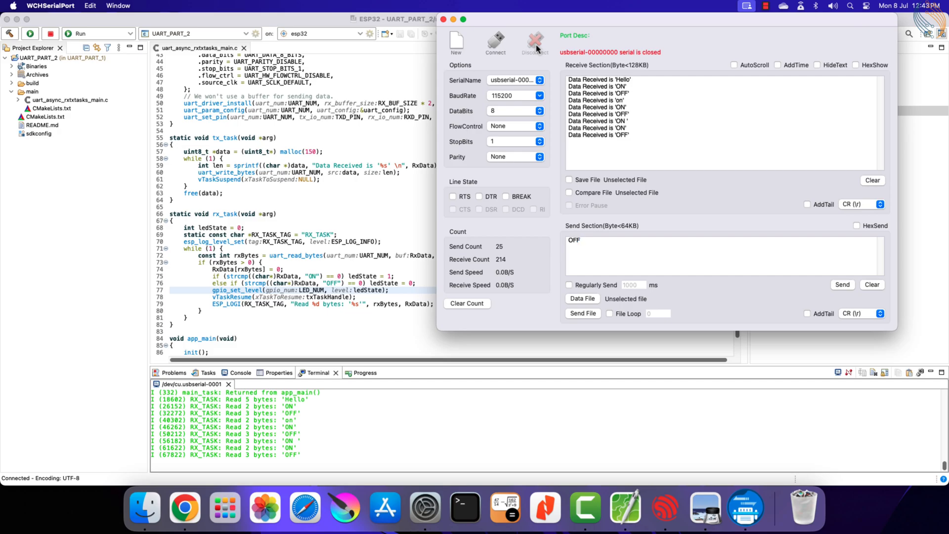
pyautogui.click(581, 240)
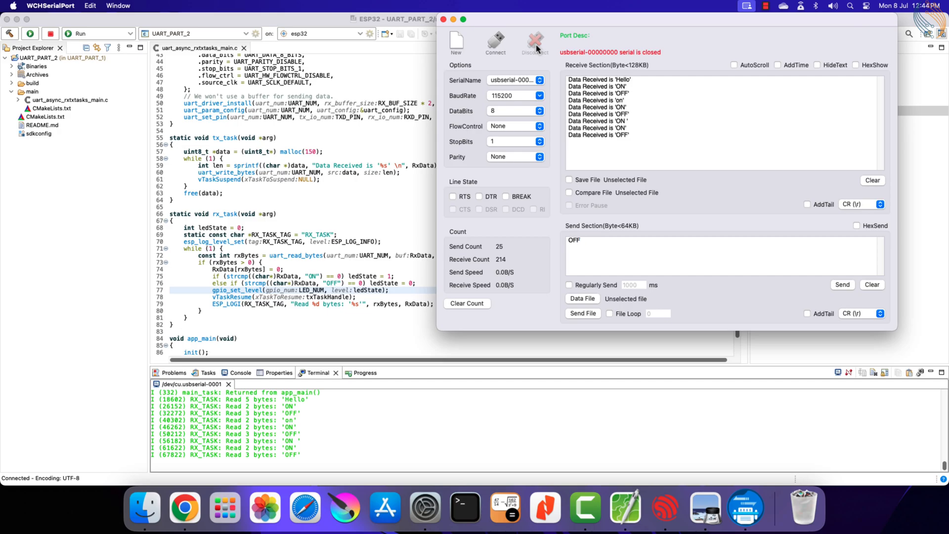
pyautogui.click(573, 240)
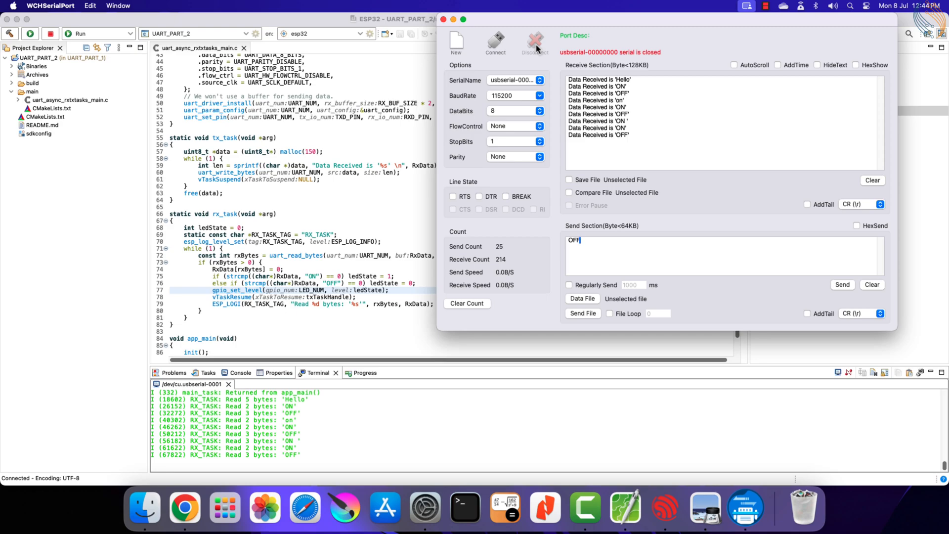